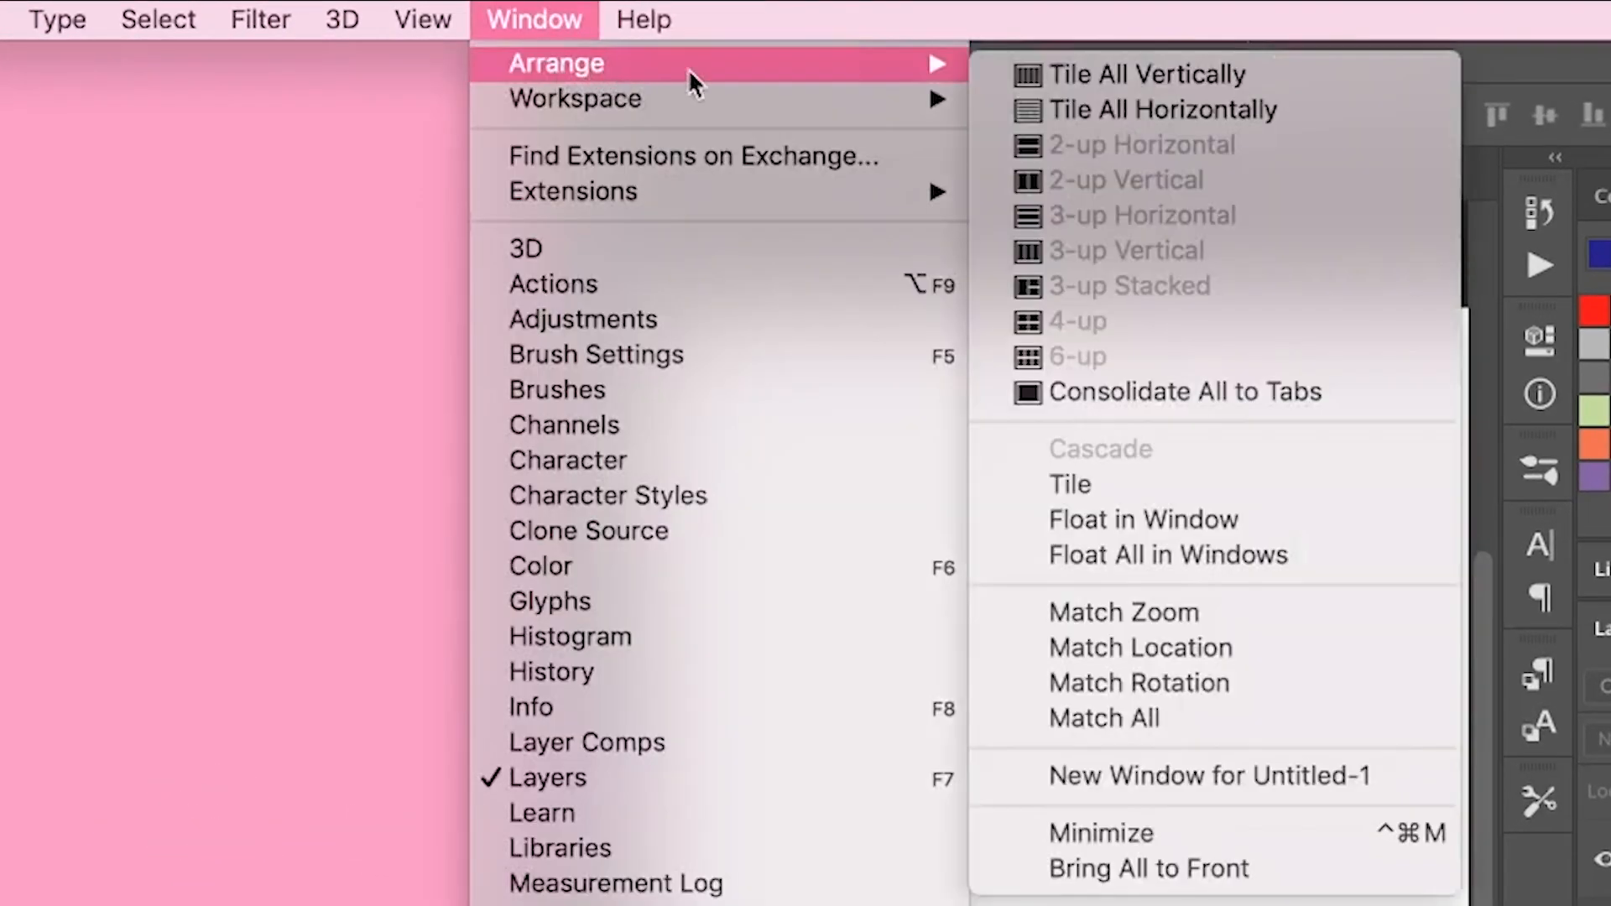
{"action": "mouse_move", "coordinate": [1212, 776]}
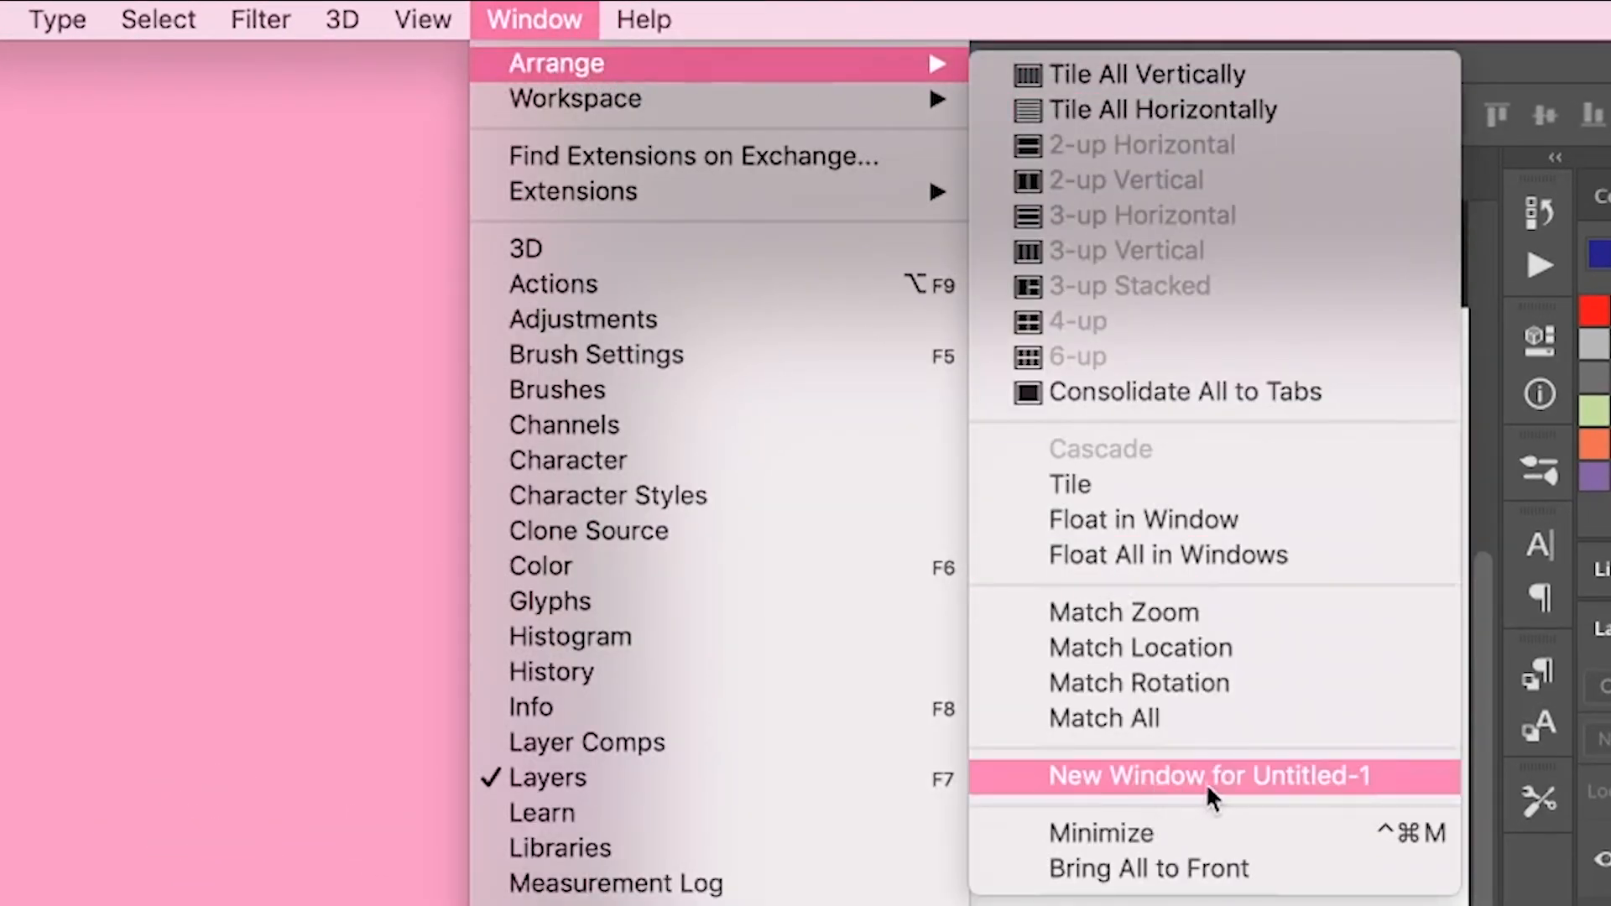
{"action": "mouse_move", "coordinate": [1313, 800]}
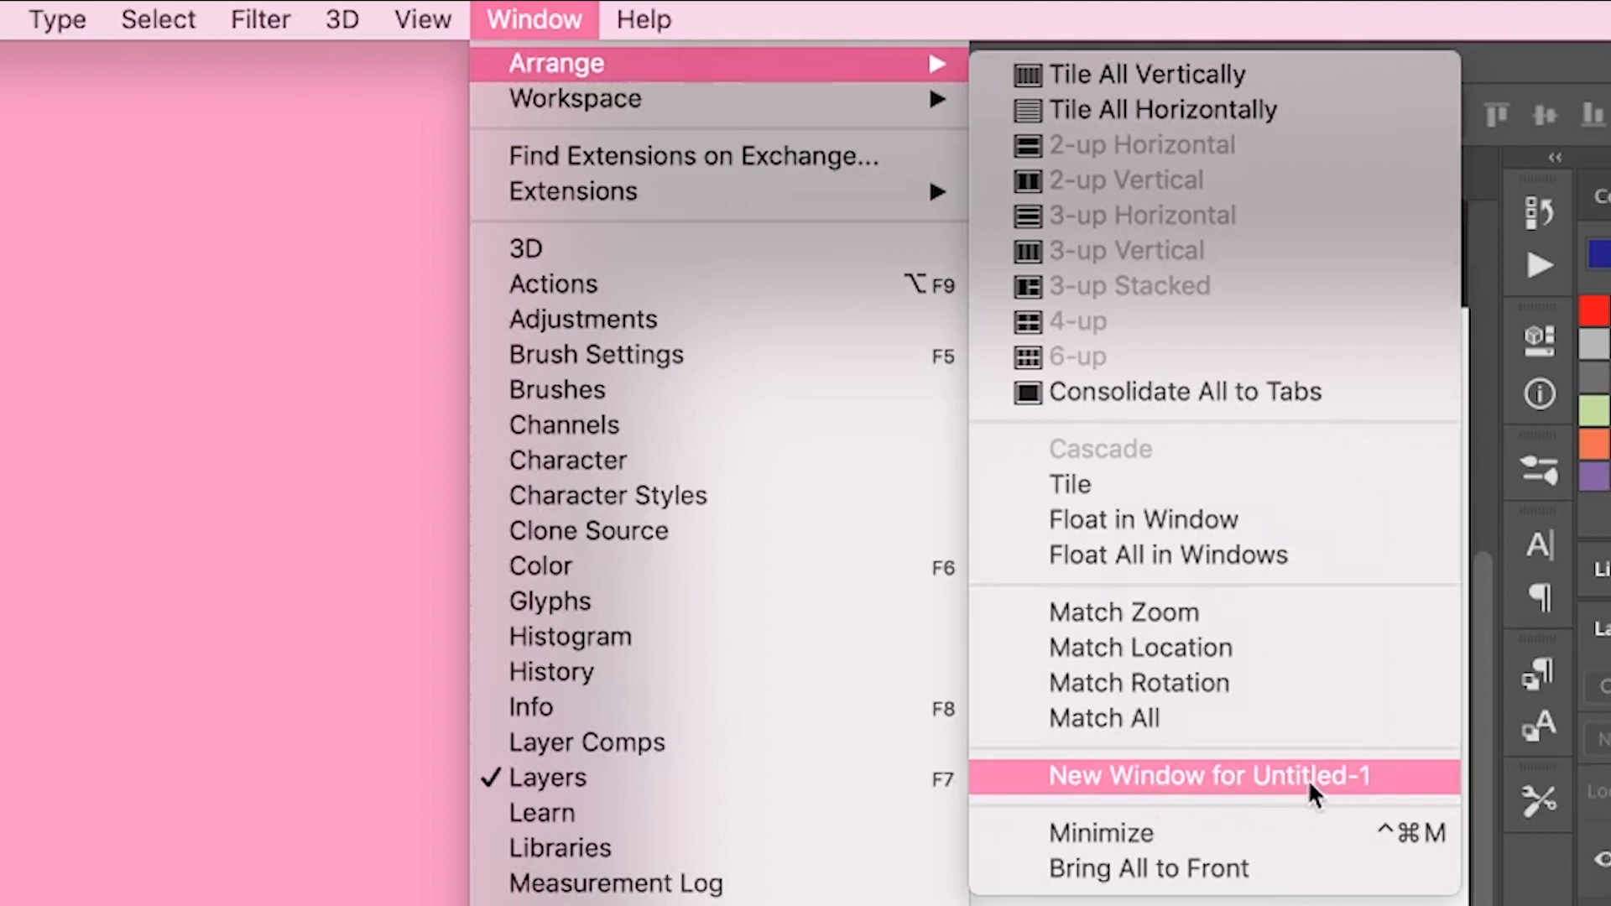
Add a second window view of the Untitled-1 document via Window > Arrange > New Window.
{"action": "left_click", "coordinate": [1213, 776]}
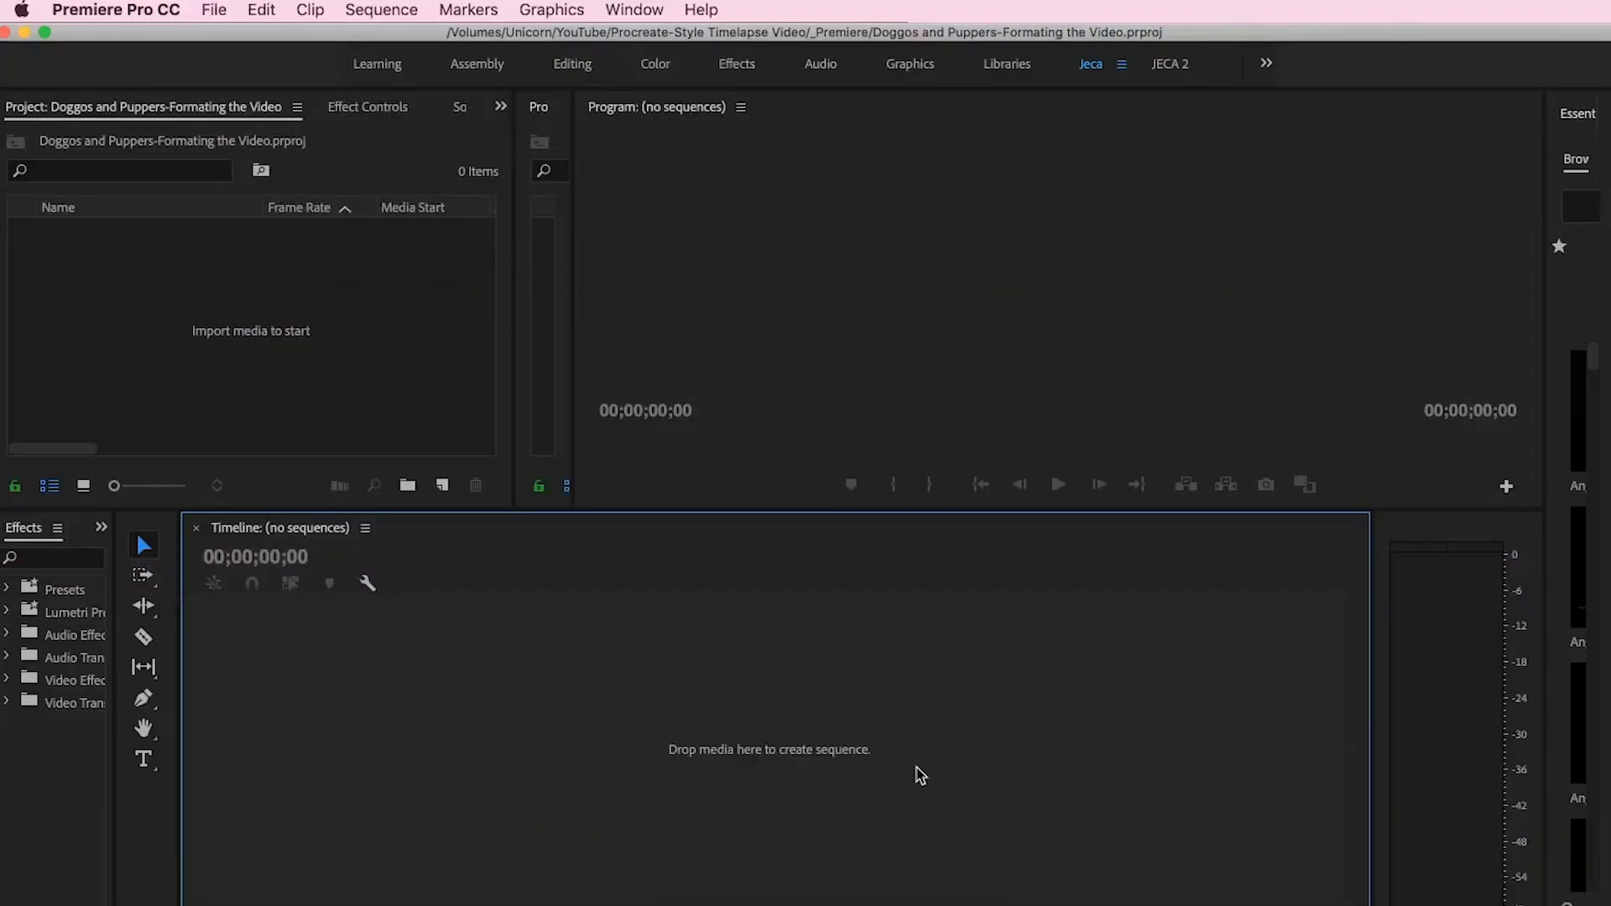
Create a Custom-mode, square-pixel sequence 2500 px wide named 'Doggos and Puppers Timeline'.
{"action": "left_click", "coordinate": [214, 9]}
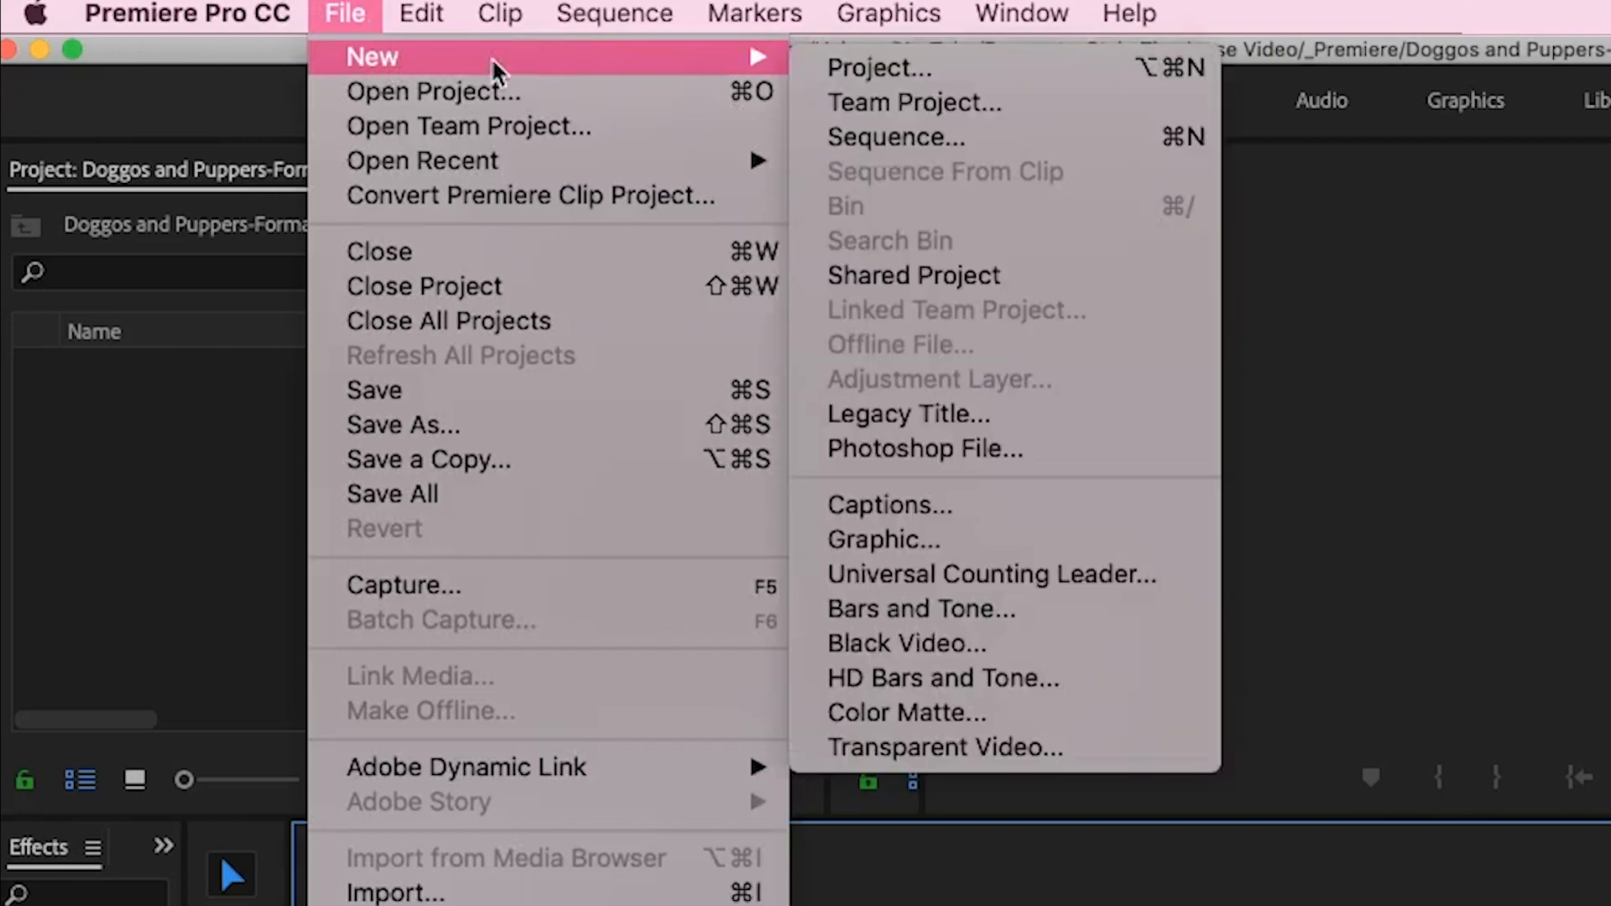
{"action": "left_click", "coordinate": [897, 137]}
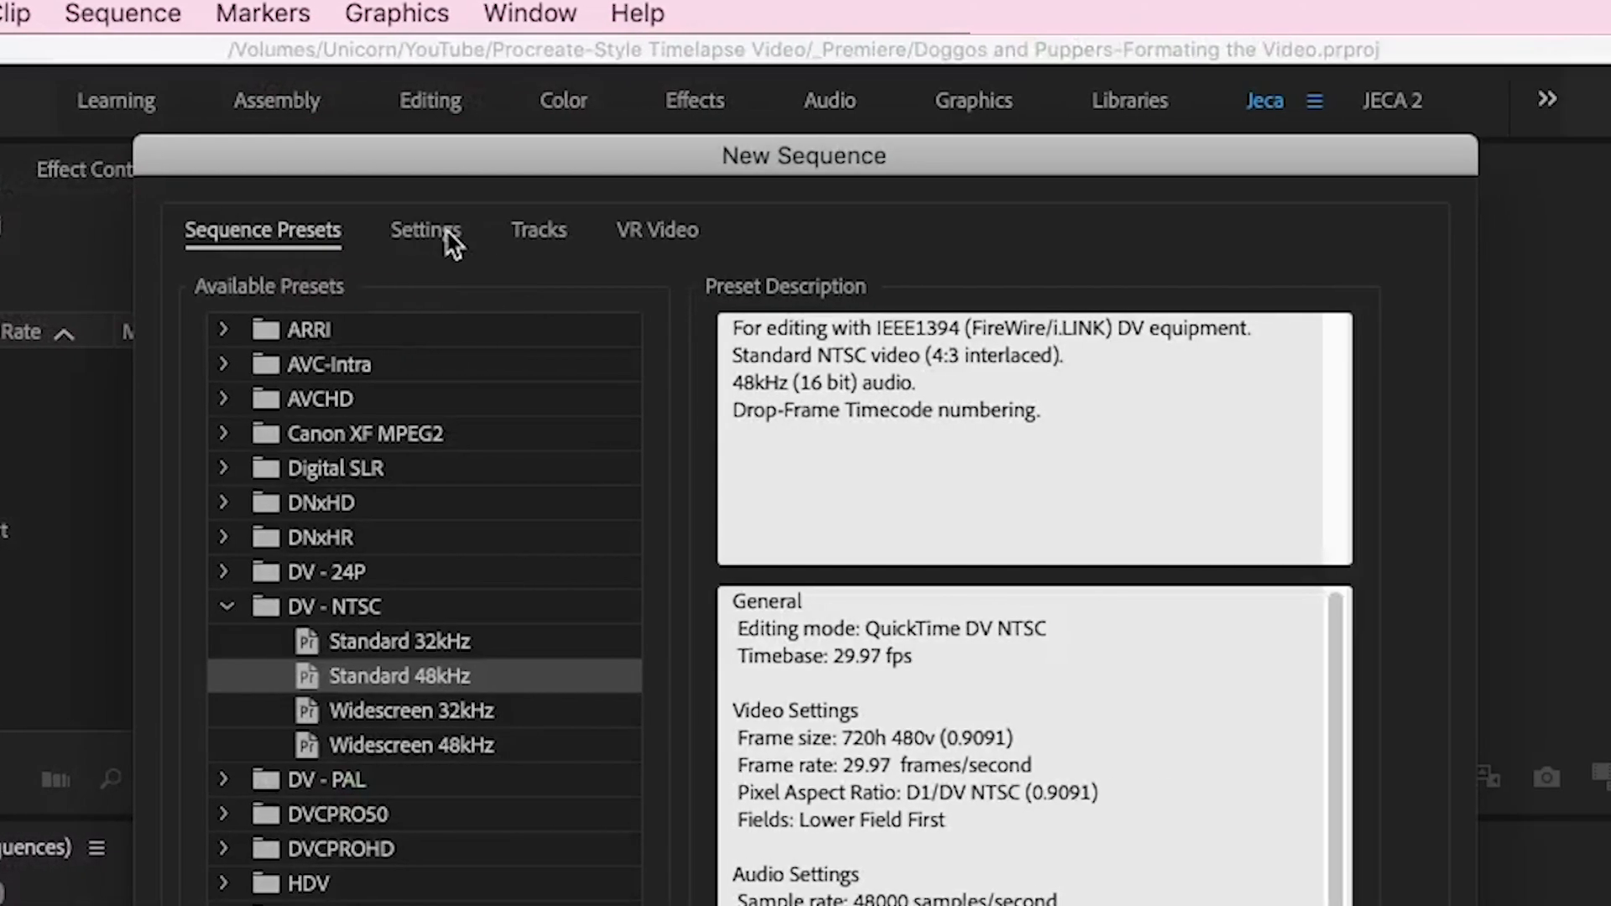
{"action": "left_click", "coordinate": [425, 229]}
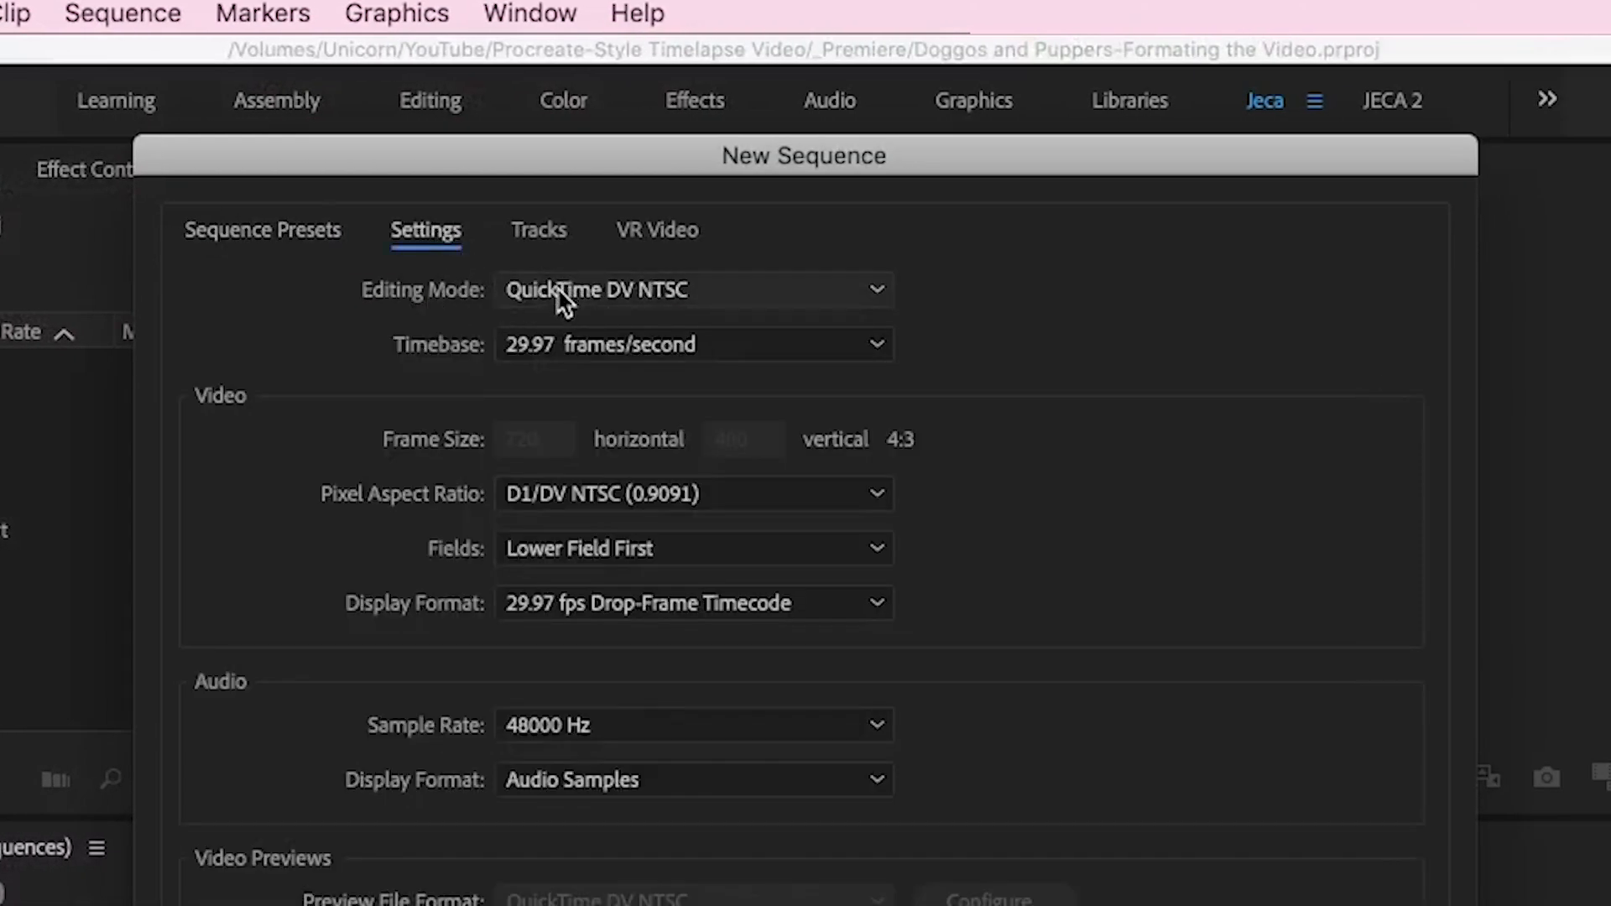
{"action": "left_click", "coordinate": [691, 288]}
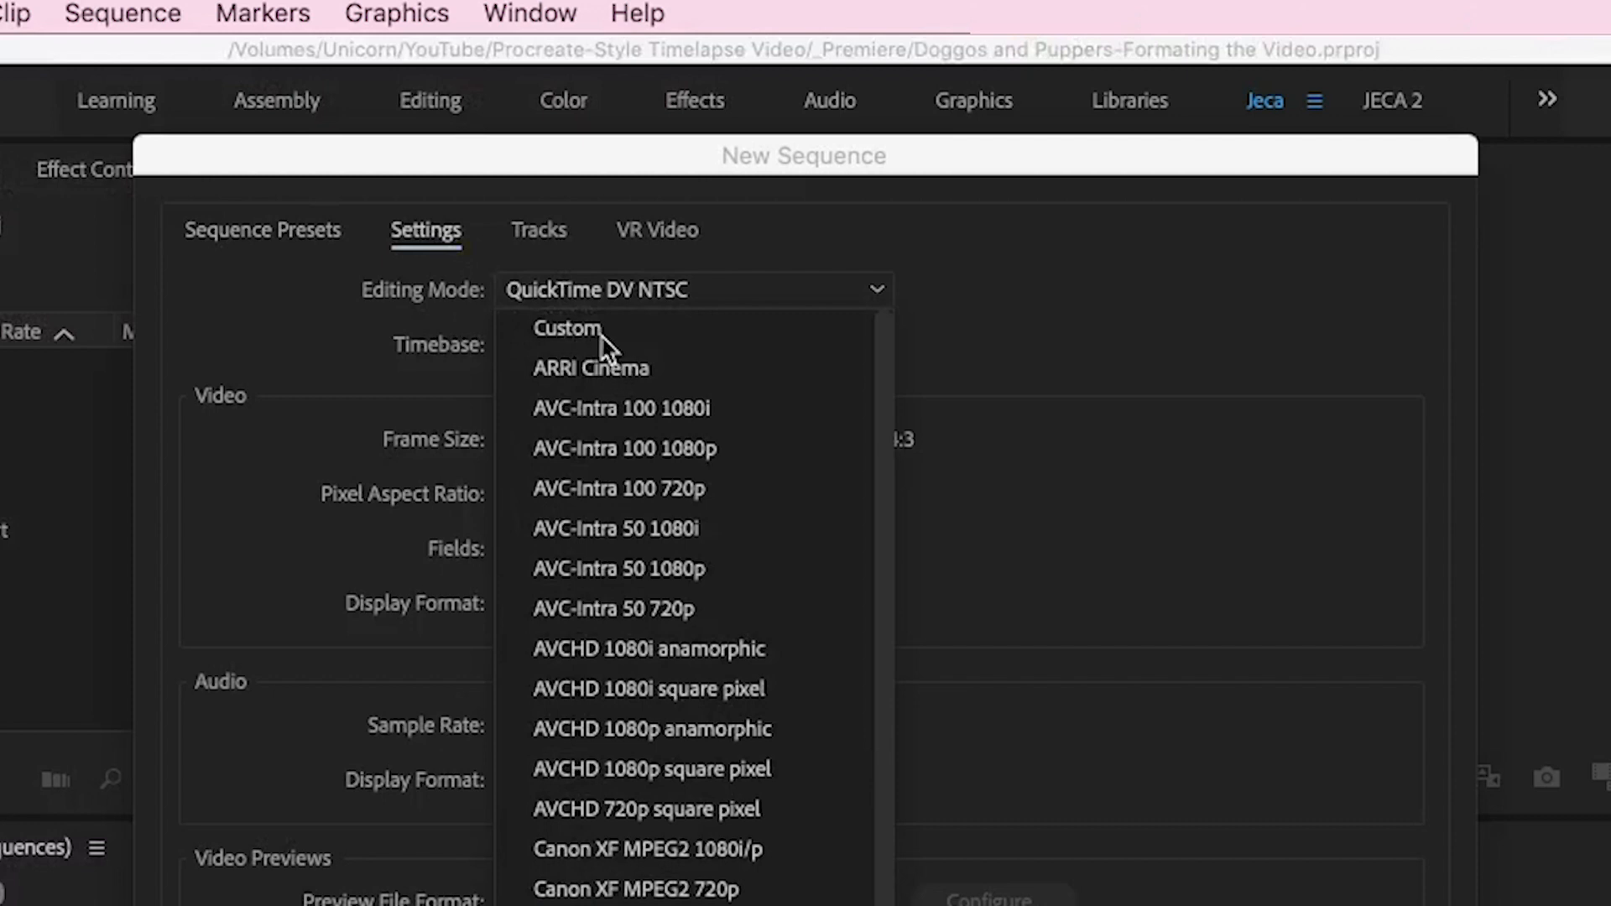
{"action": "left_click", "coordinate": [567, 328]}
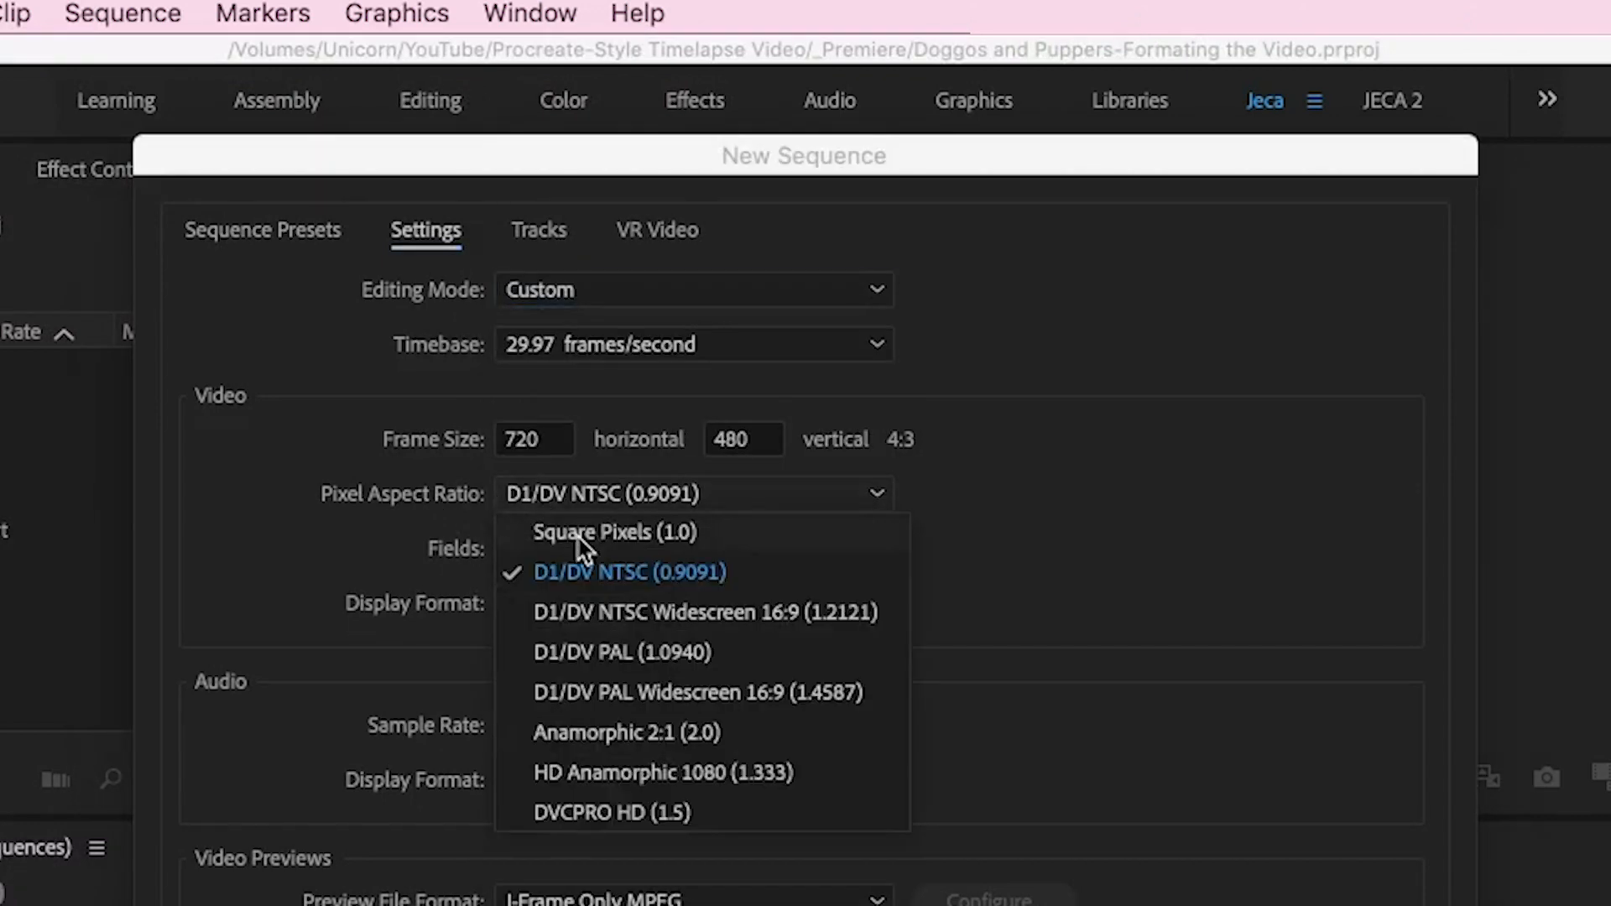
{"action": "left_click", "coordinate": [614, 531]}
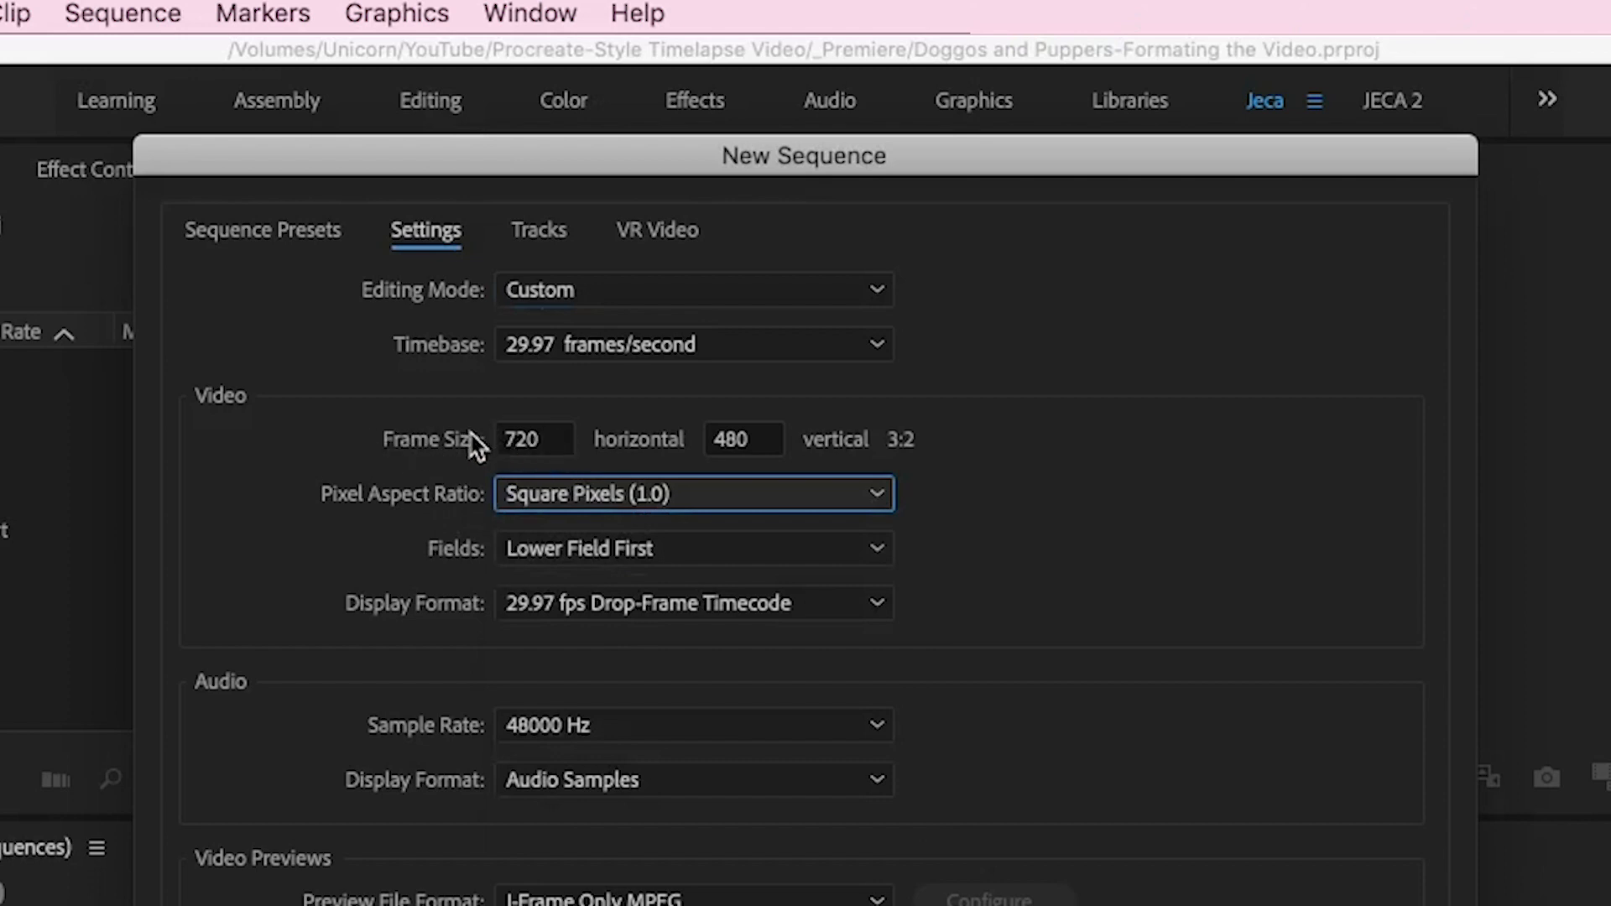
{"action": "mouse_move", "coordinate": [923, 455]}
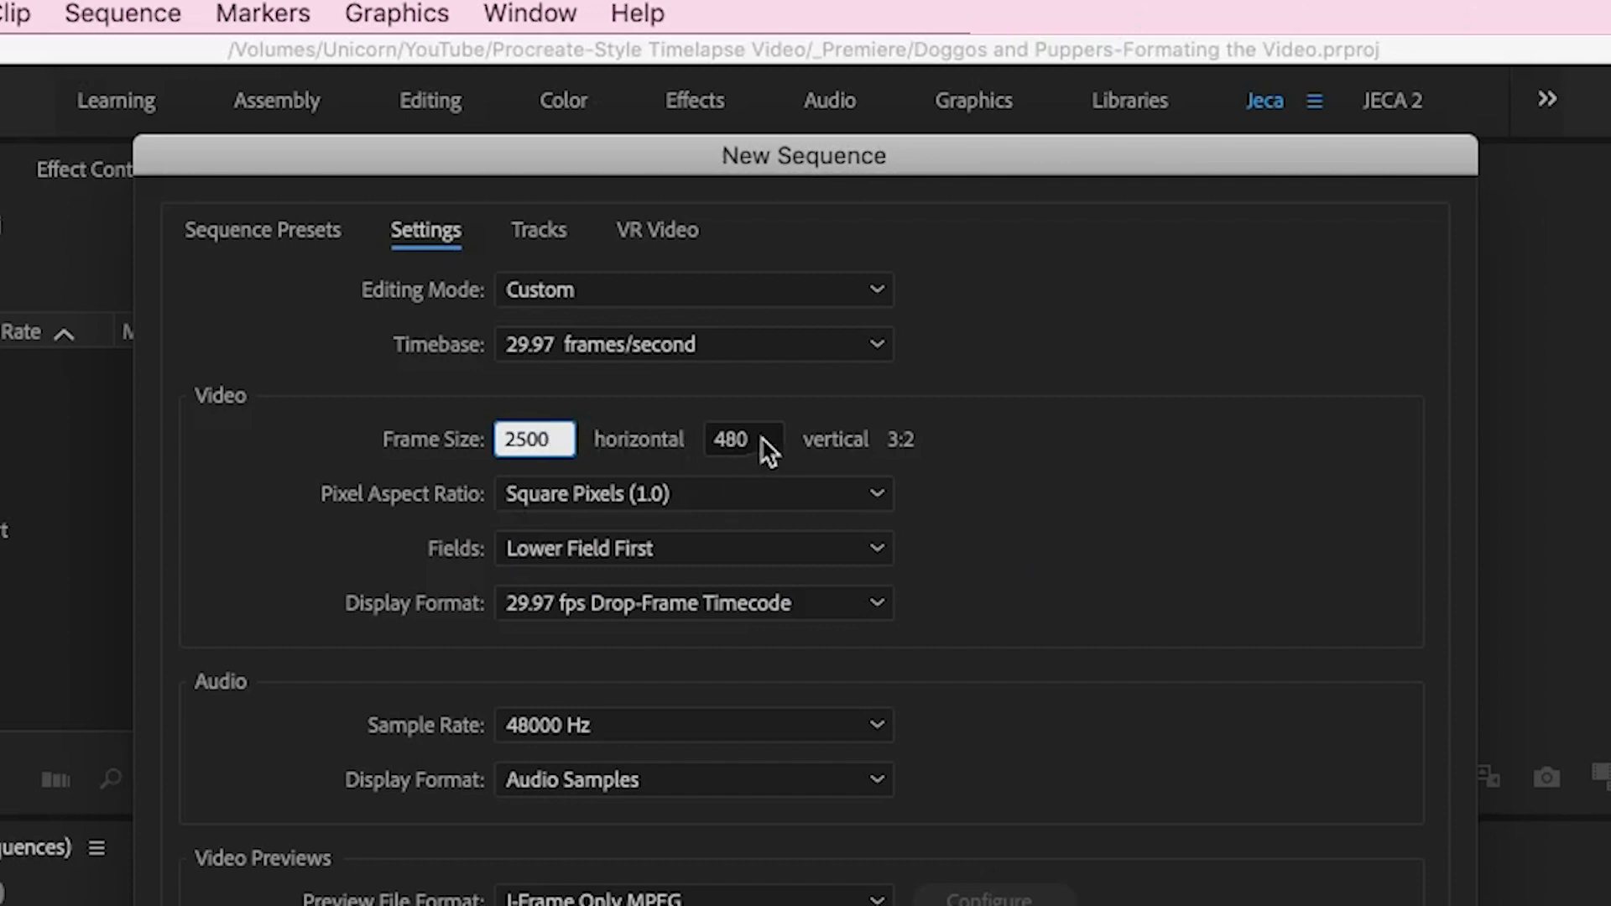
{"action": "type", "text": "2500"}
{"action": "type", "text": "Doggos and Puppers Timeline"}
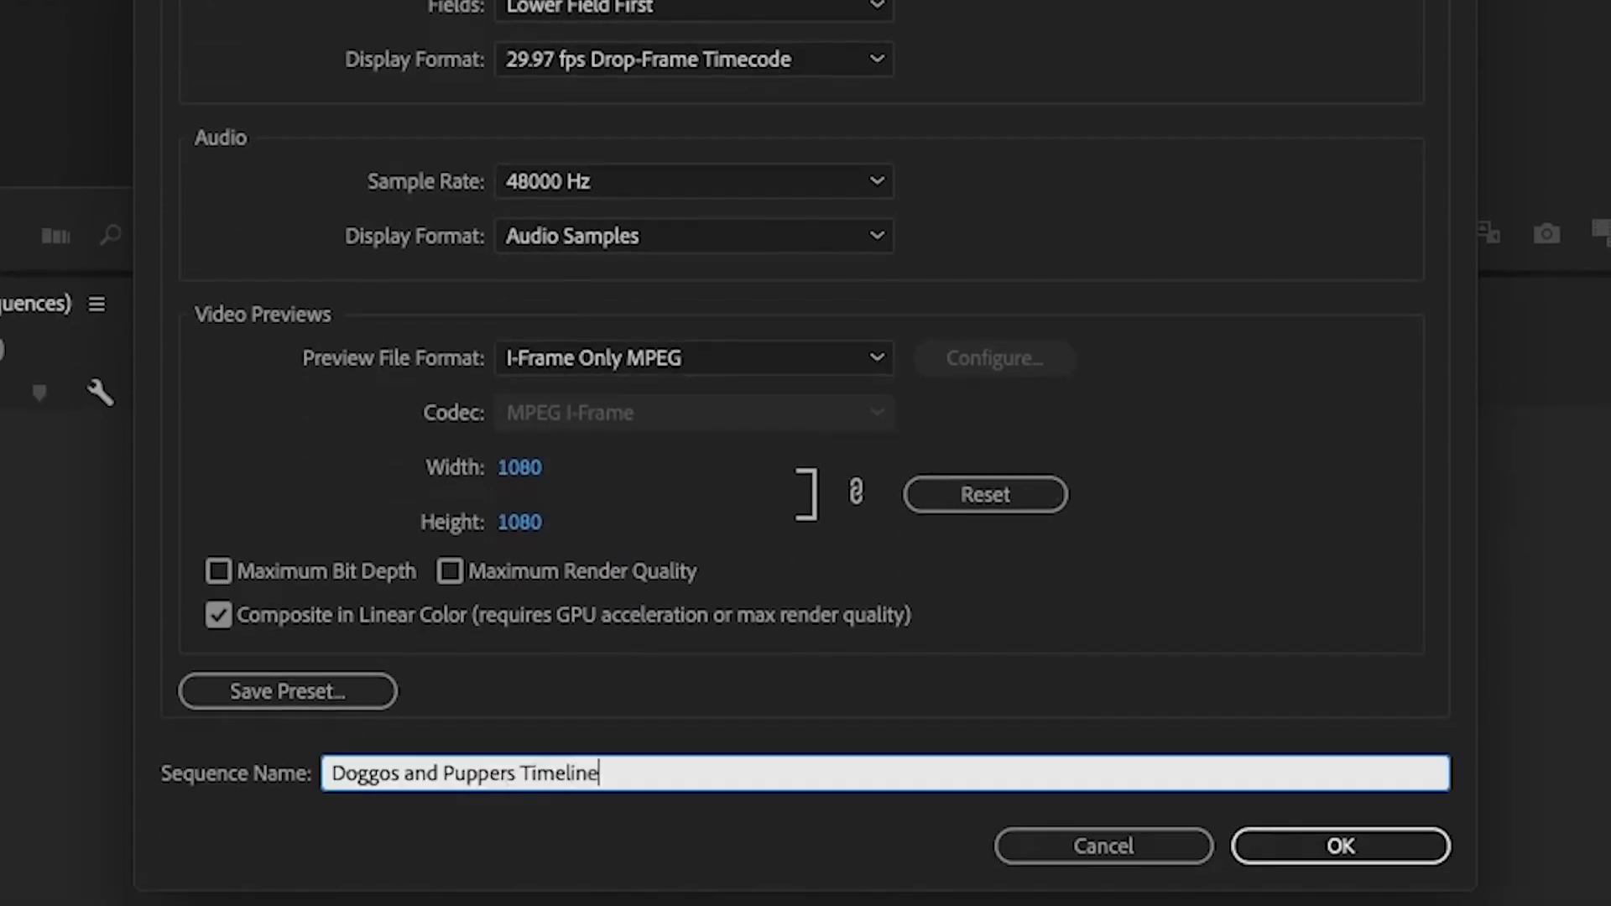
{"action": "left_click", "coordinate": [1340, 846]}
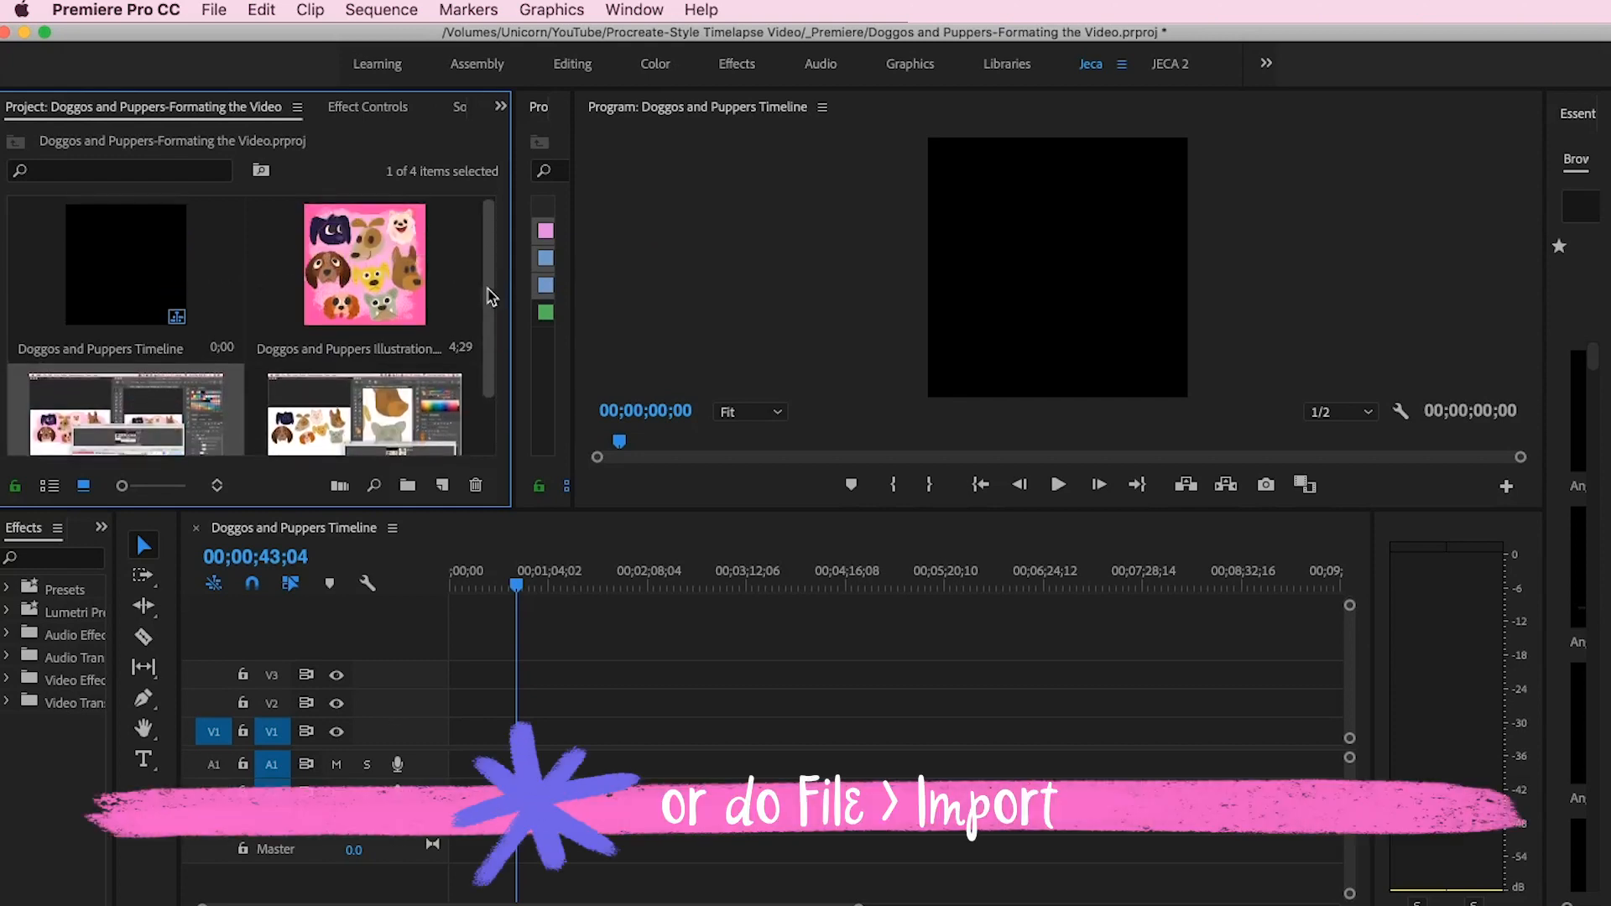
Drop both timelapse clips onto V1 and keep existing sequence settings at the mismatch warning.
{"action": "scroll", "scroll_direction": "down", "scroll_amount": 3}
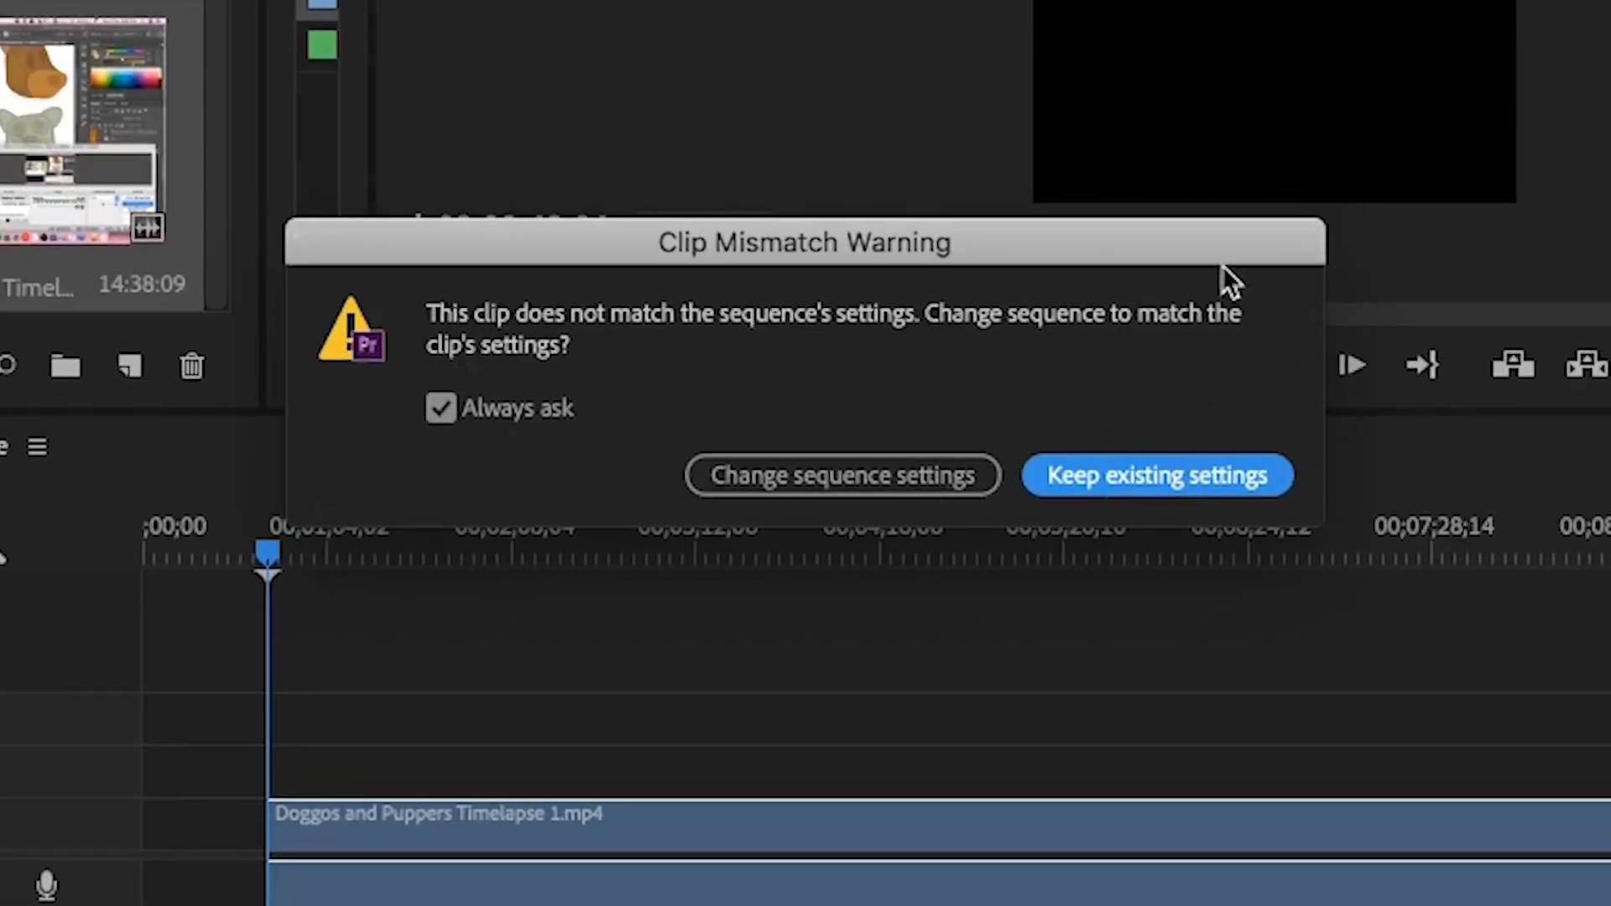
{"action": "left_click", "coordinate": [1155, 475]}
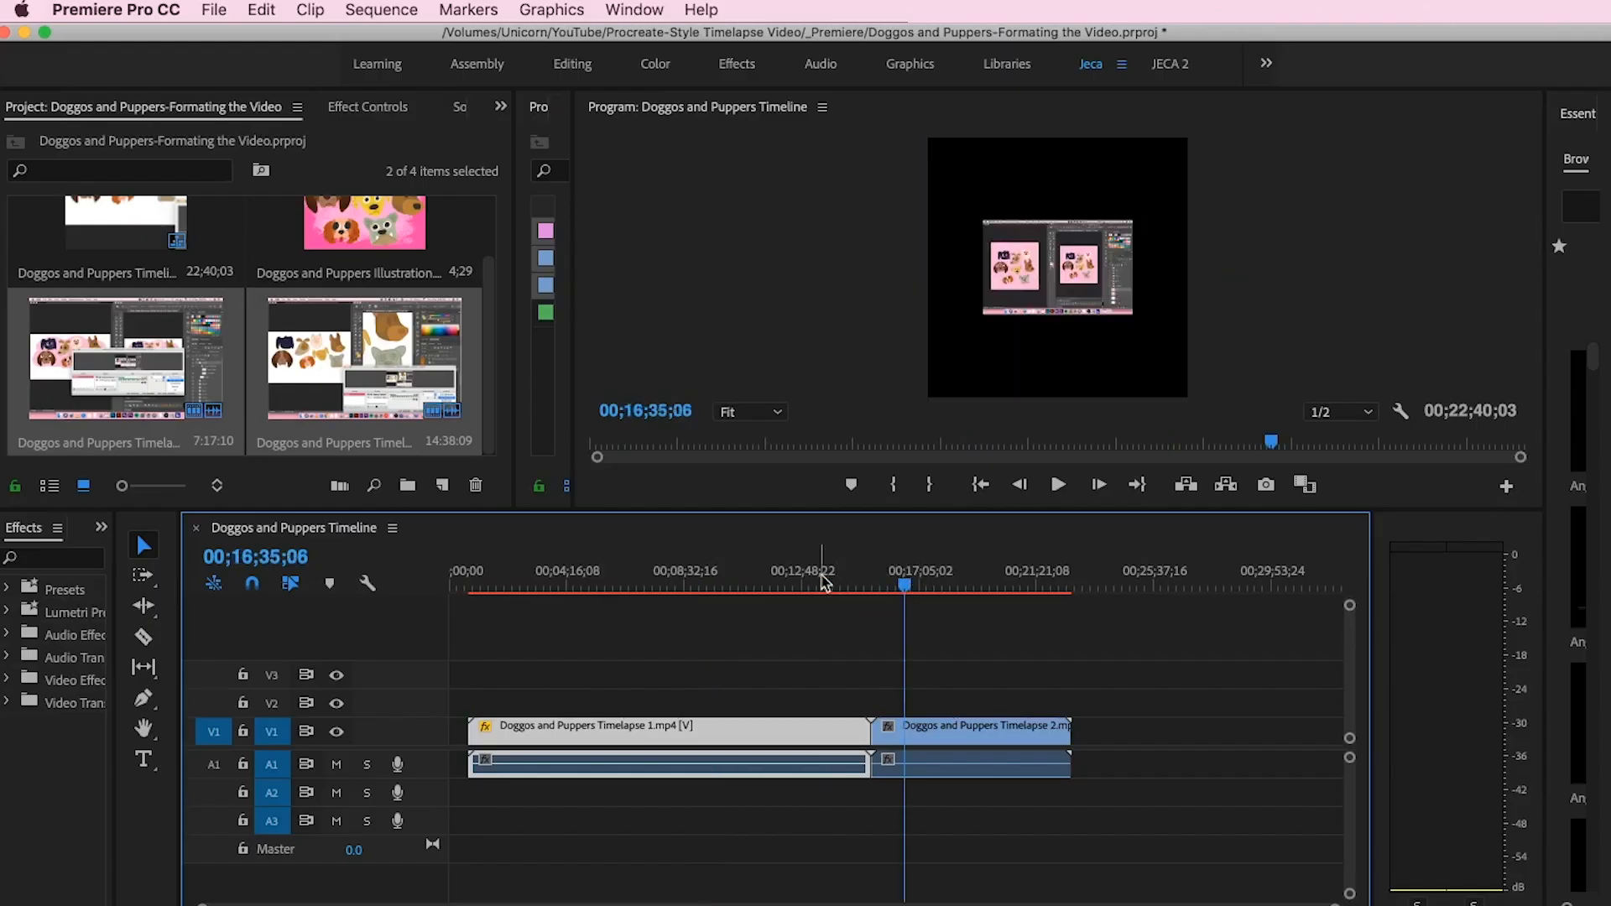
Copy the first clip's Motion attributes and paste them onto the second timelapse clip.
{"action": "left_click", "coordinate": [635, 9]}
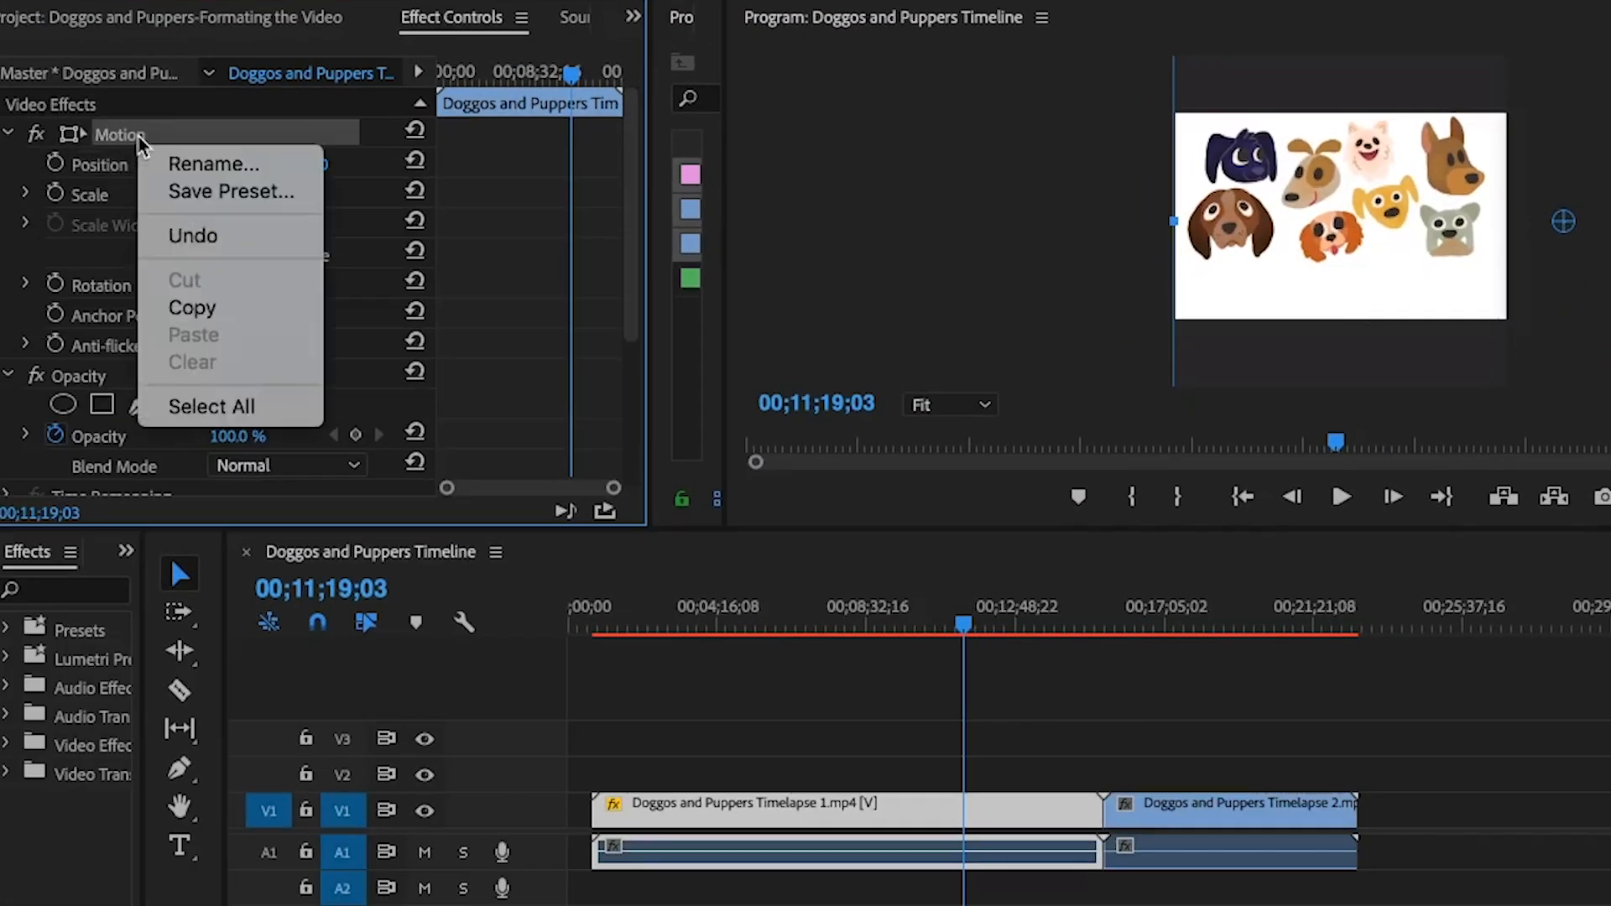
{"action": "left_click", "coordinate": [519, 447]}
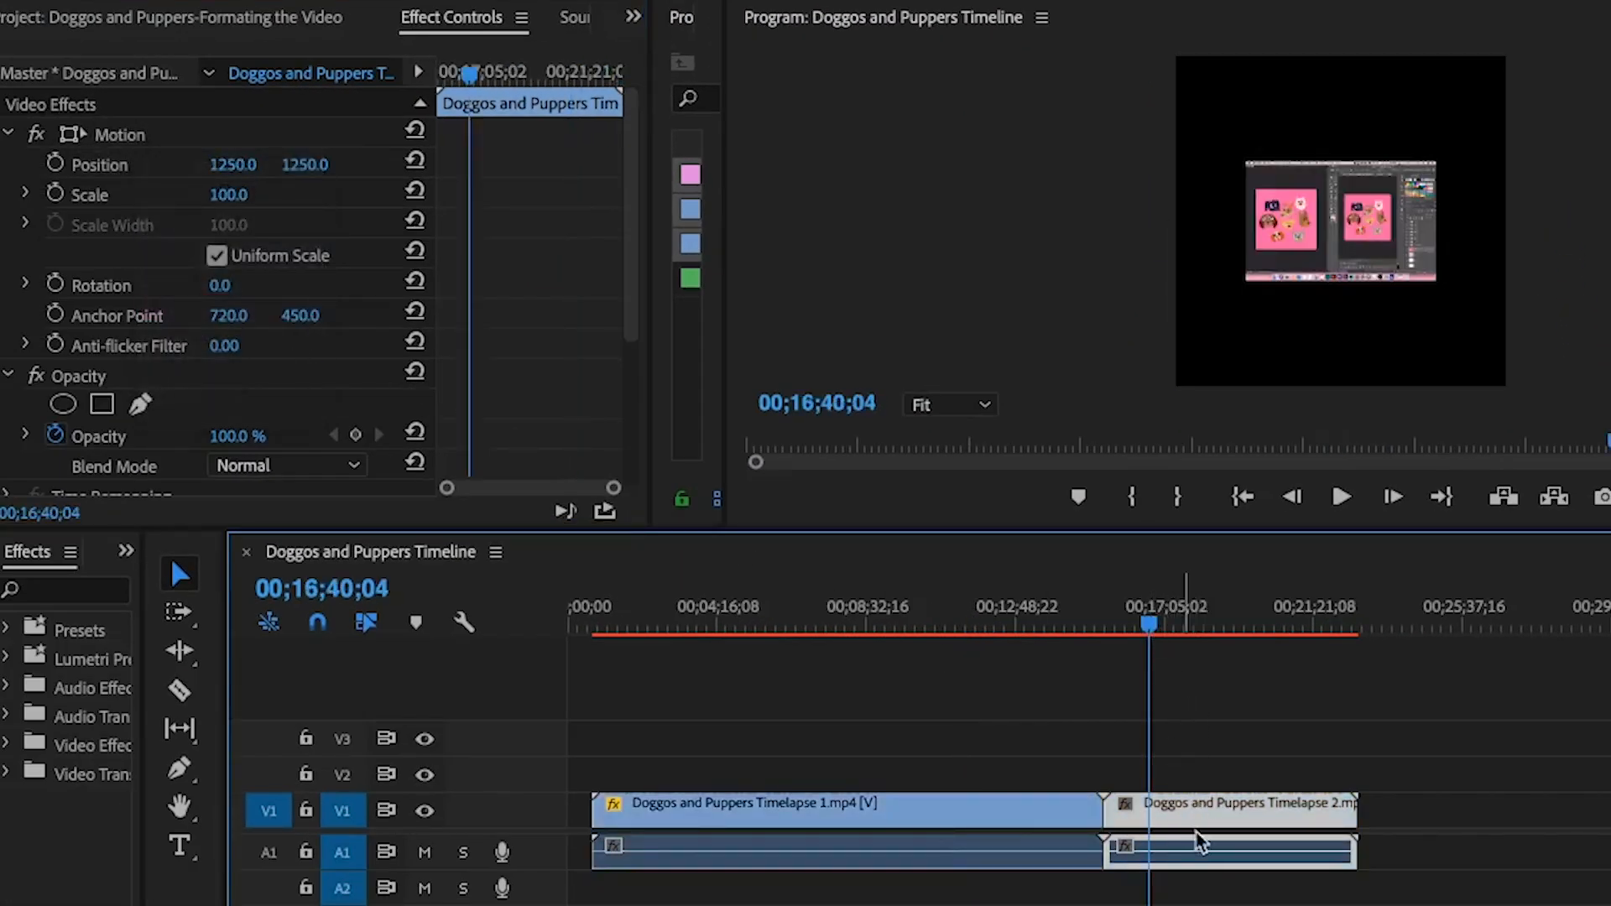
{"action": "right_click", "coordinate": [119, 133]}
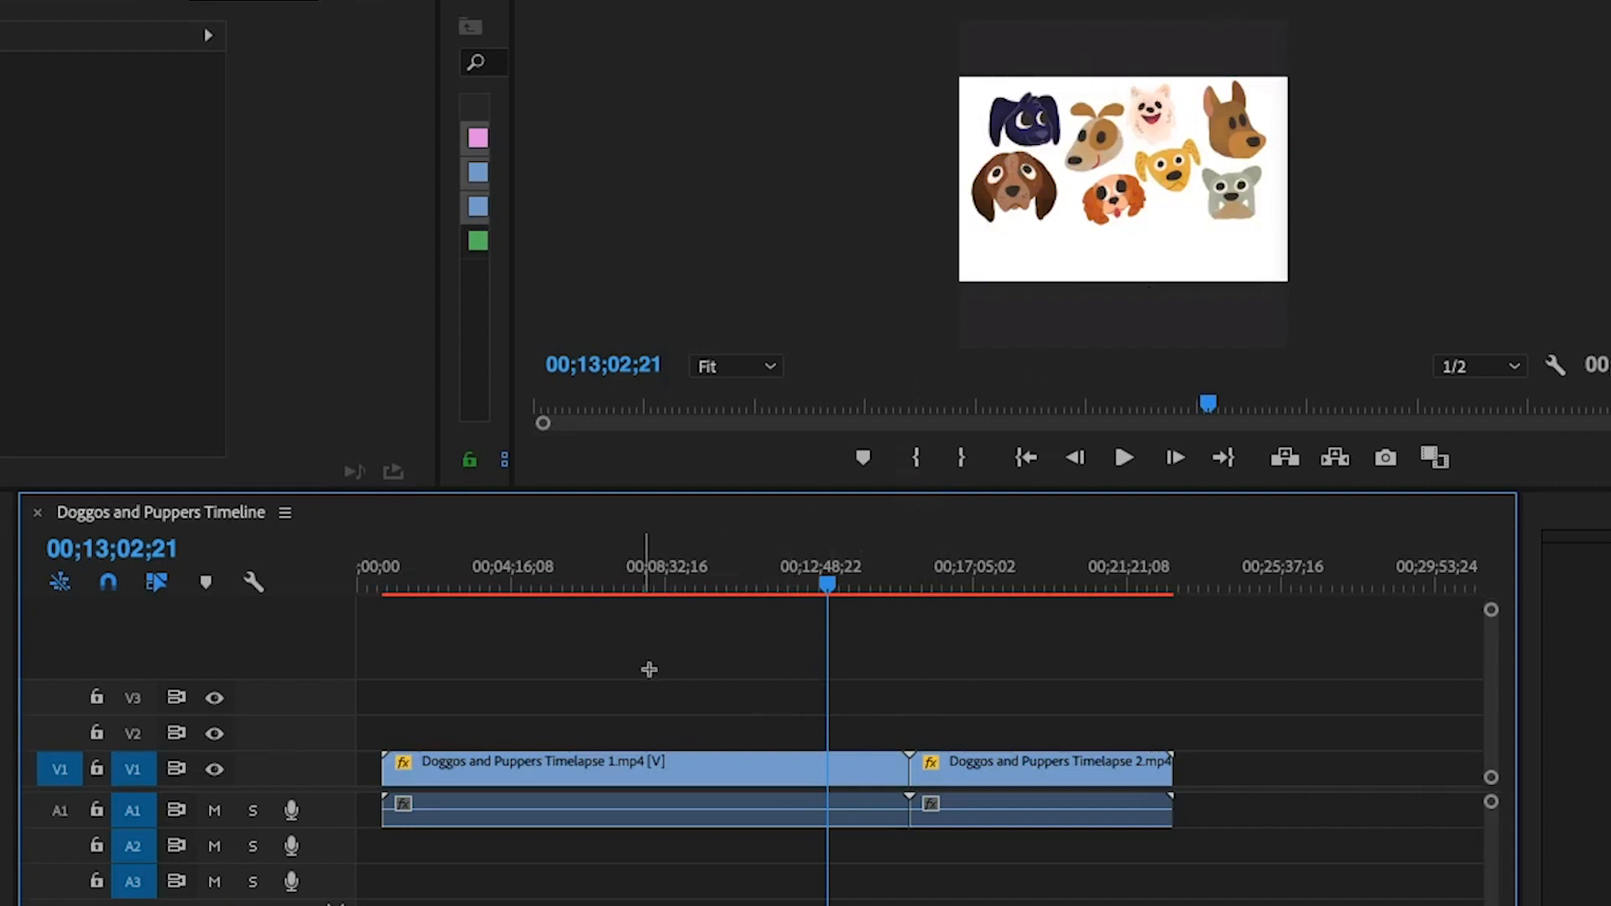
{"action": "right_click", "coordinate": [555, 810]}
{"action": "type", "text": "3000"}
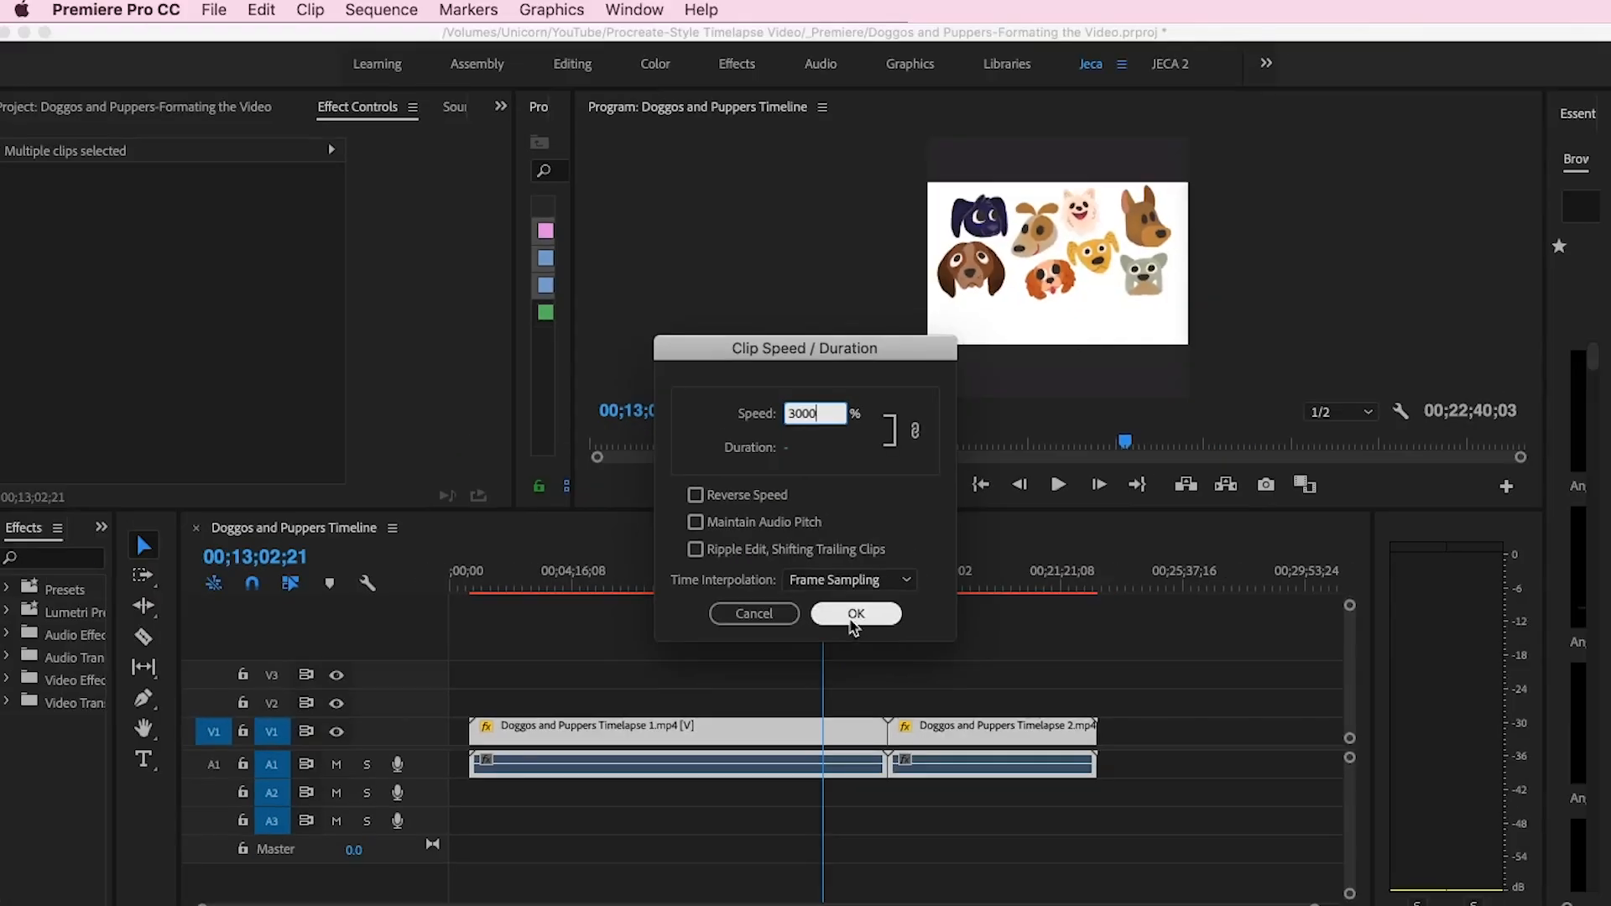
Apply 3000% speed to the timelapse clips and select the short clip near one minute.
{"action": "left_click", "coordinate": [856, 613]}
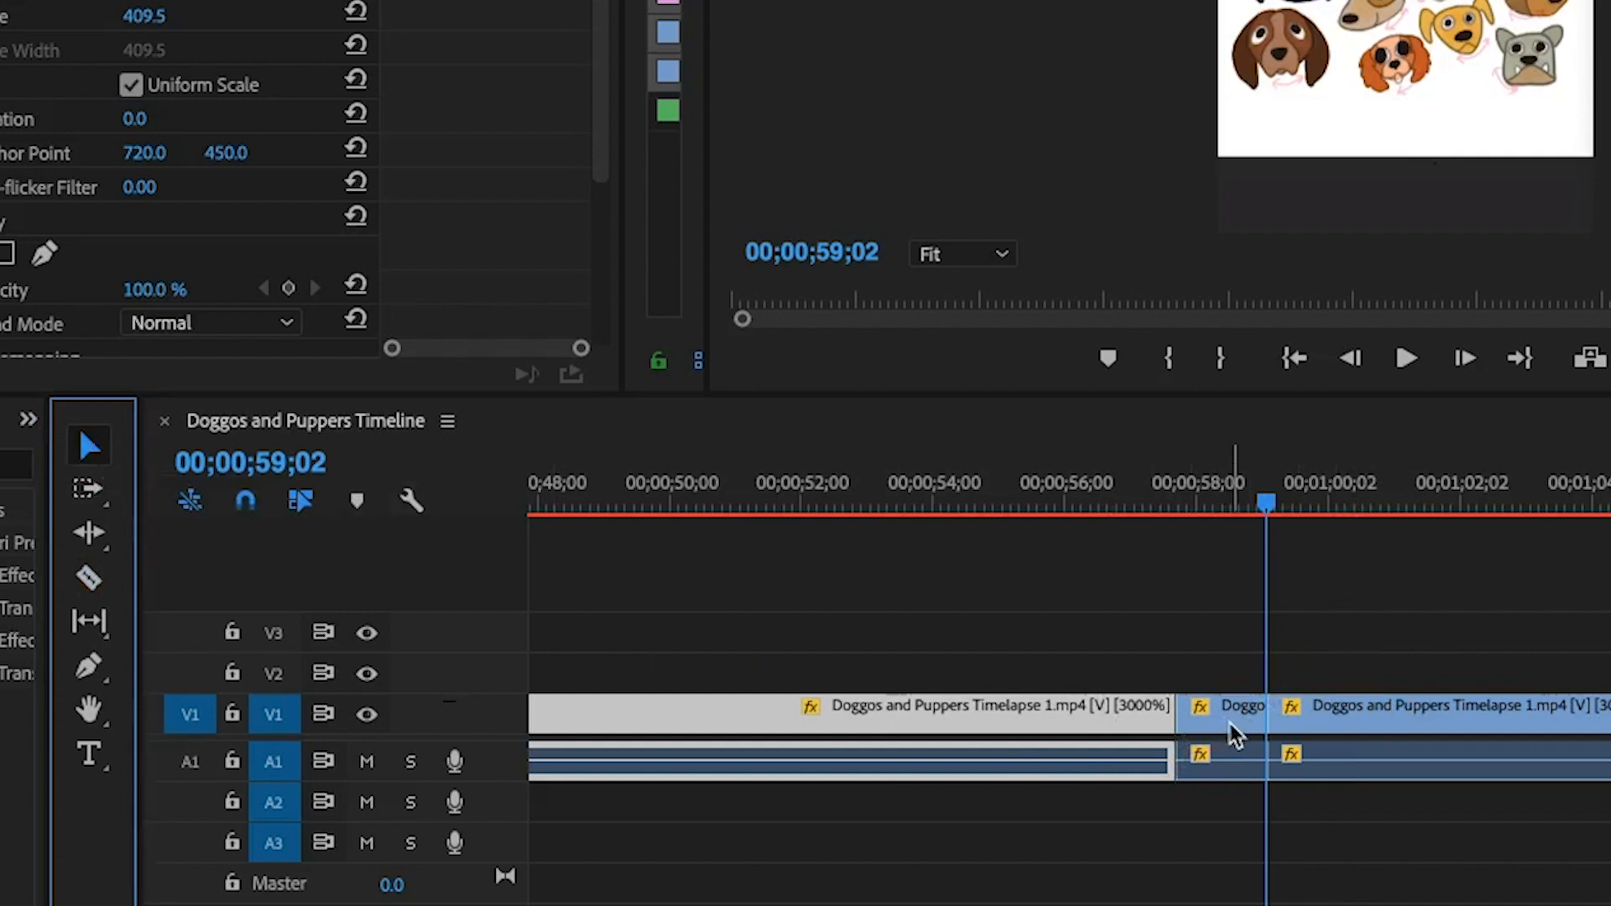
{"action": "left_click", "coordinate": [925, 714]}
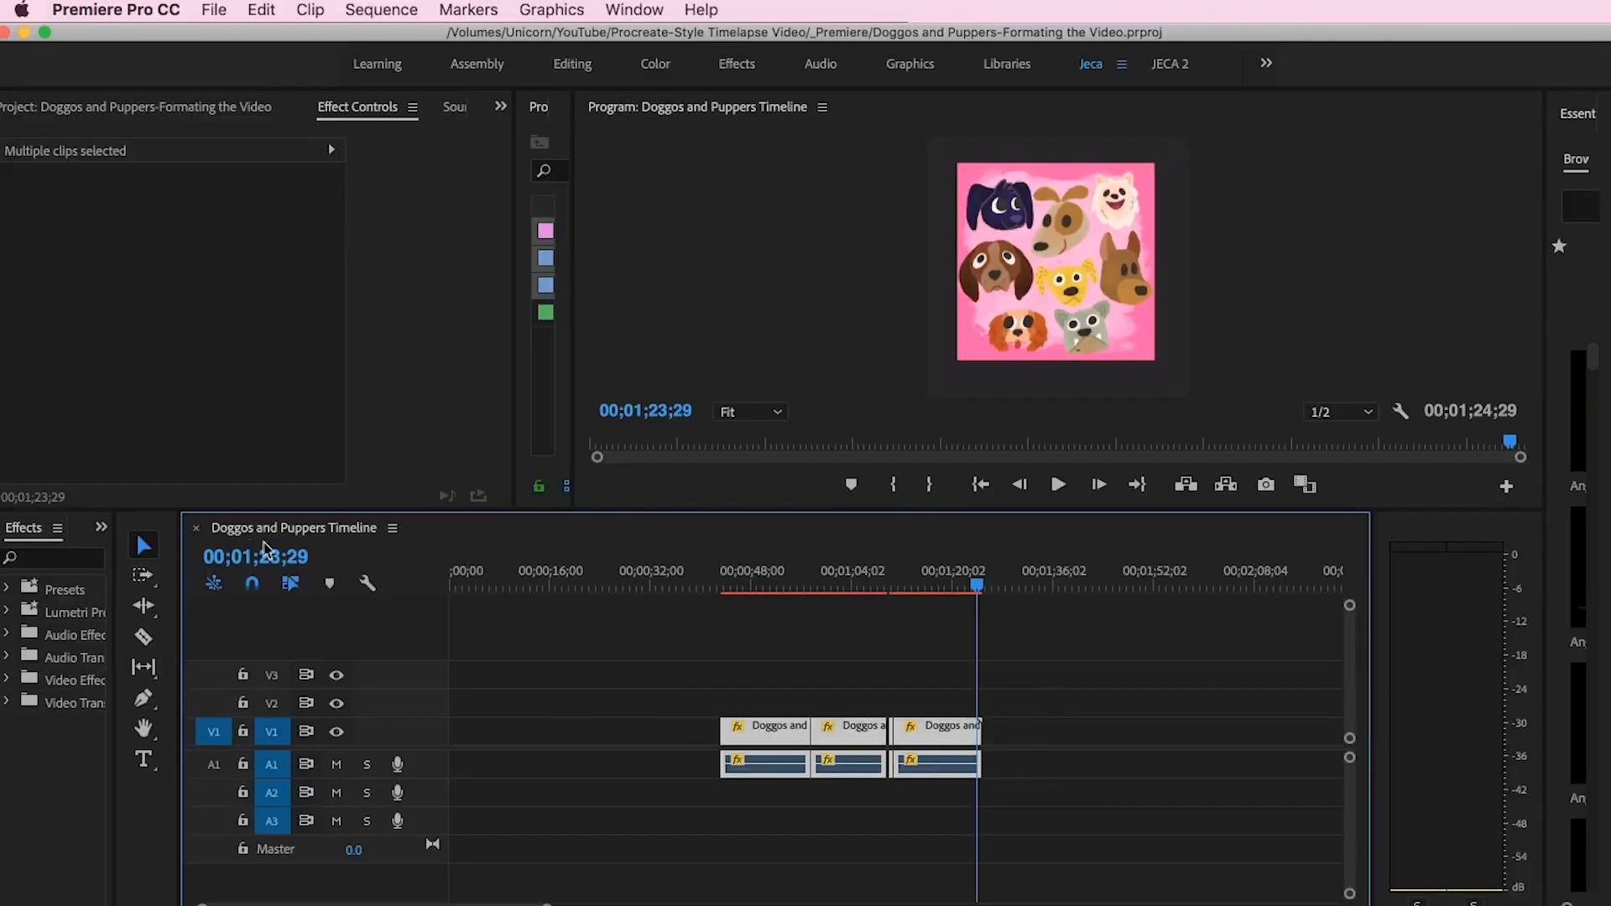
{"action": "mouse_move", "coordinate": [356, 572]}
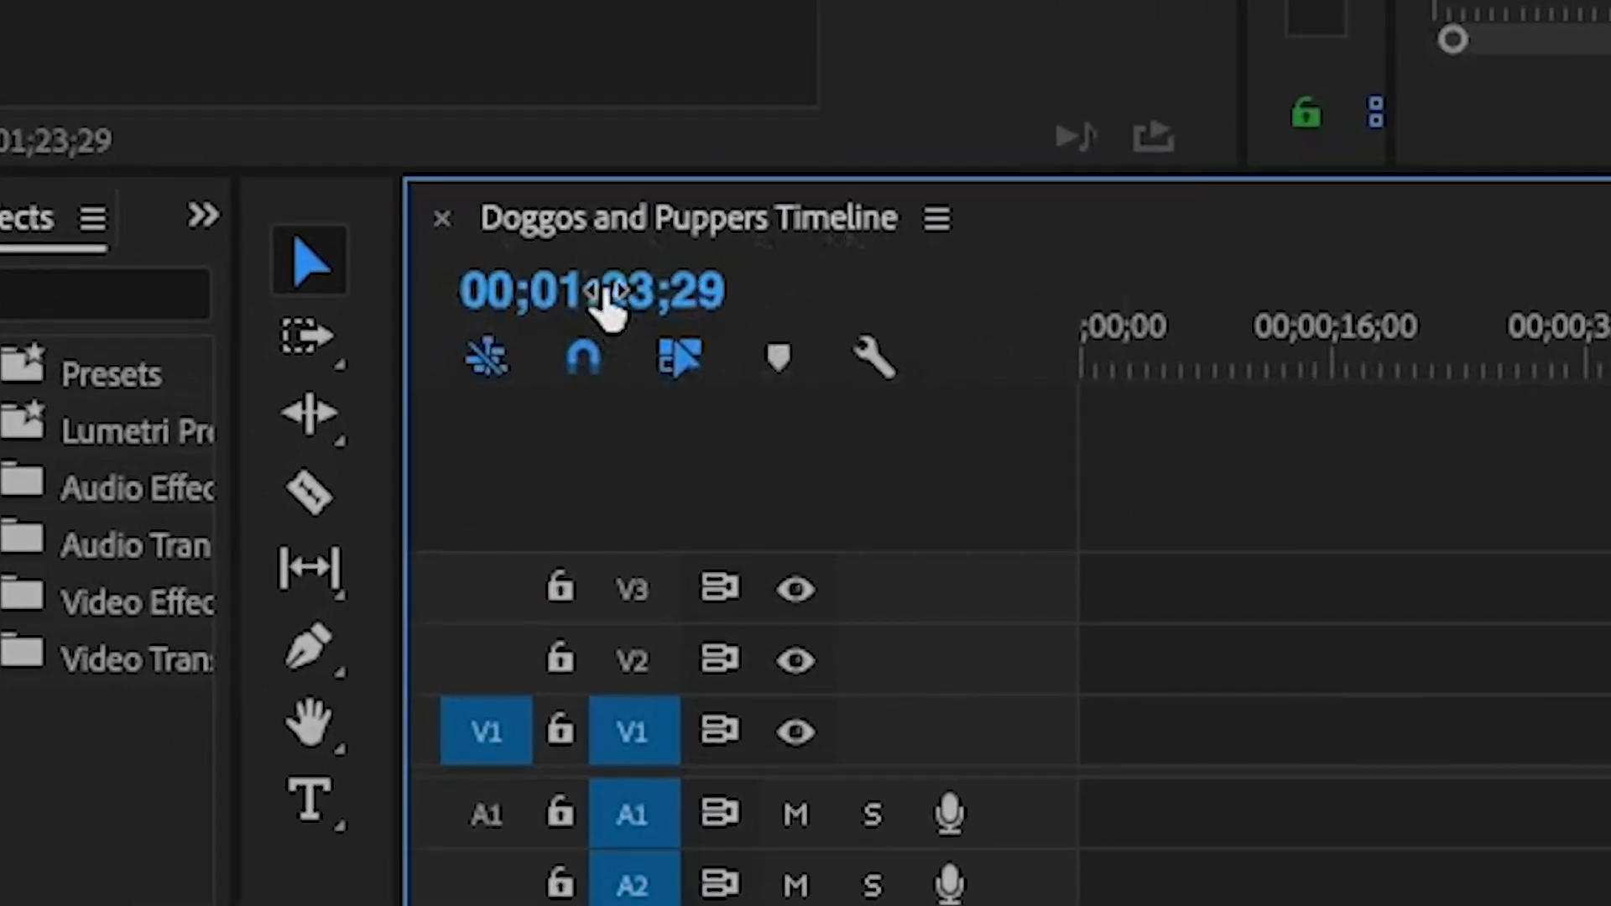
Move the playhead to 00;00;01;20 and place the illustration still at the sequence start.
{"action": "left_click", "coordinate": [591, 290]}
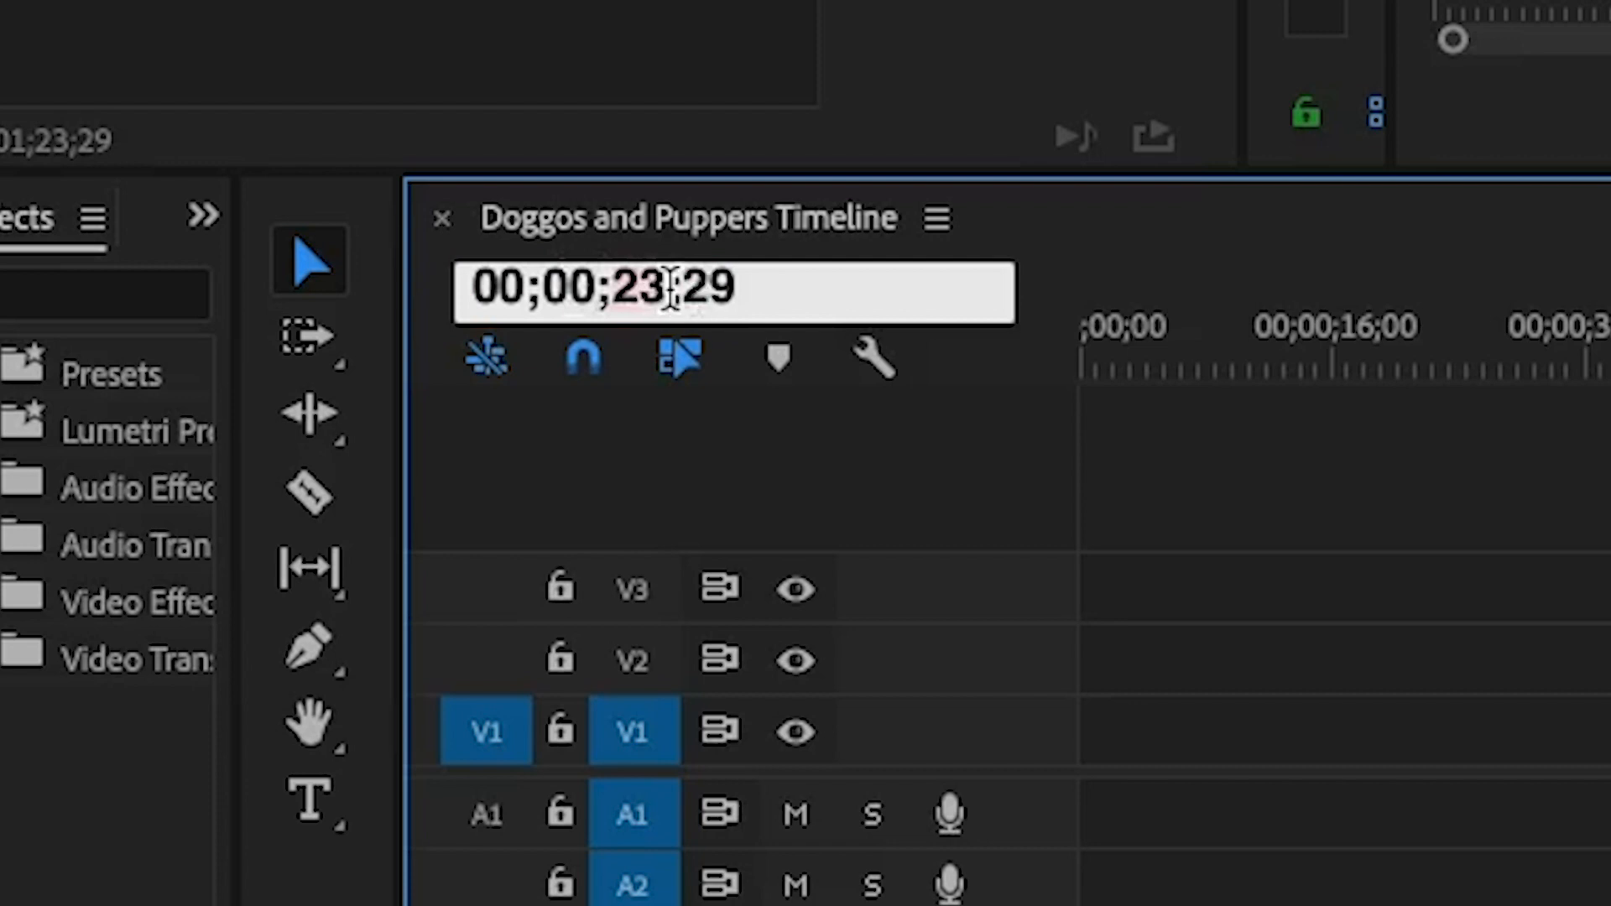
{"action": "type", "text": "00;00;01;20"}
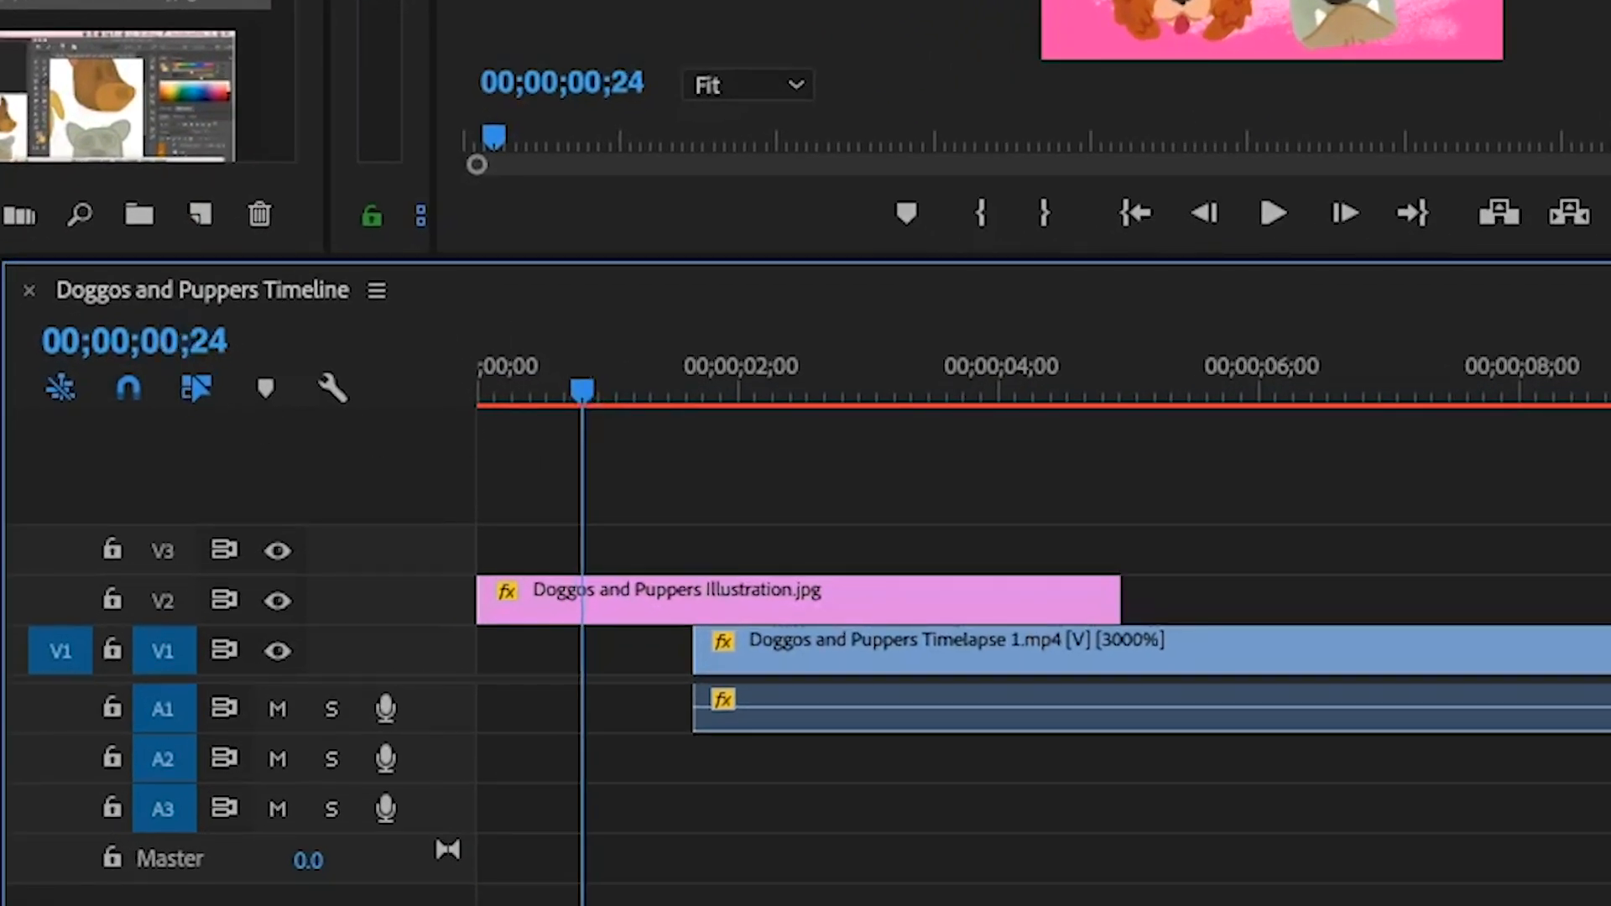
{"action": "left_click", "coordinate": [134, 342]}
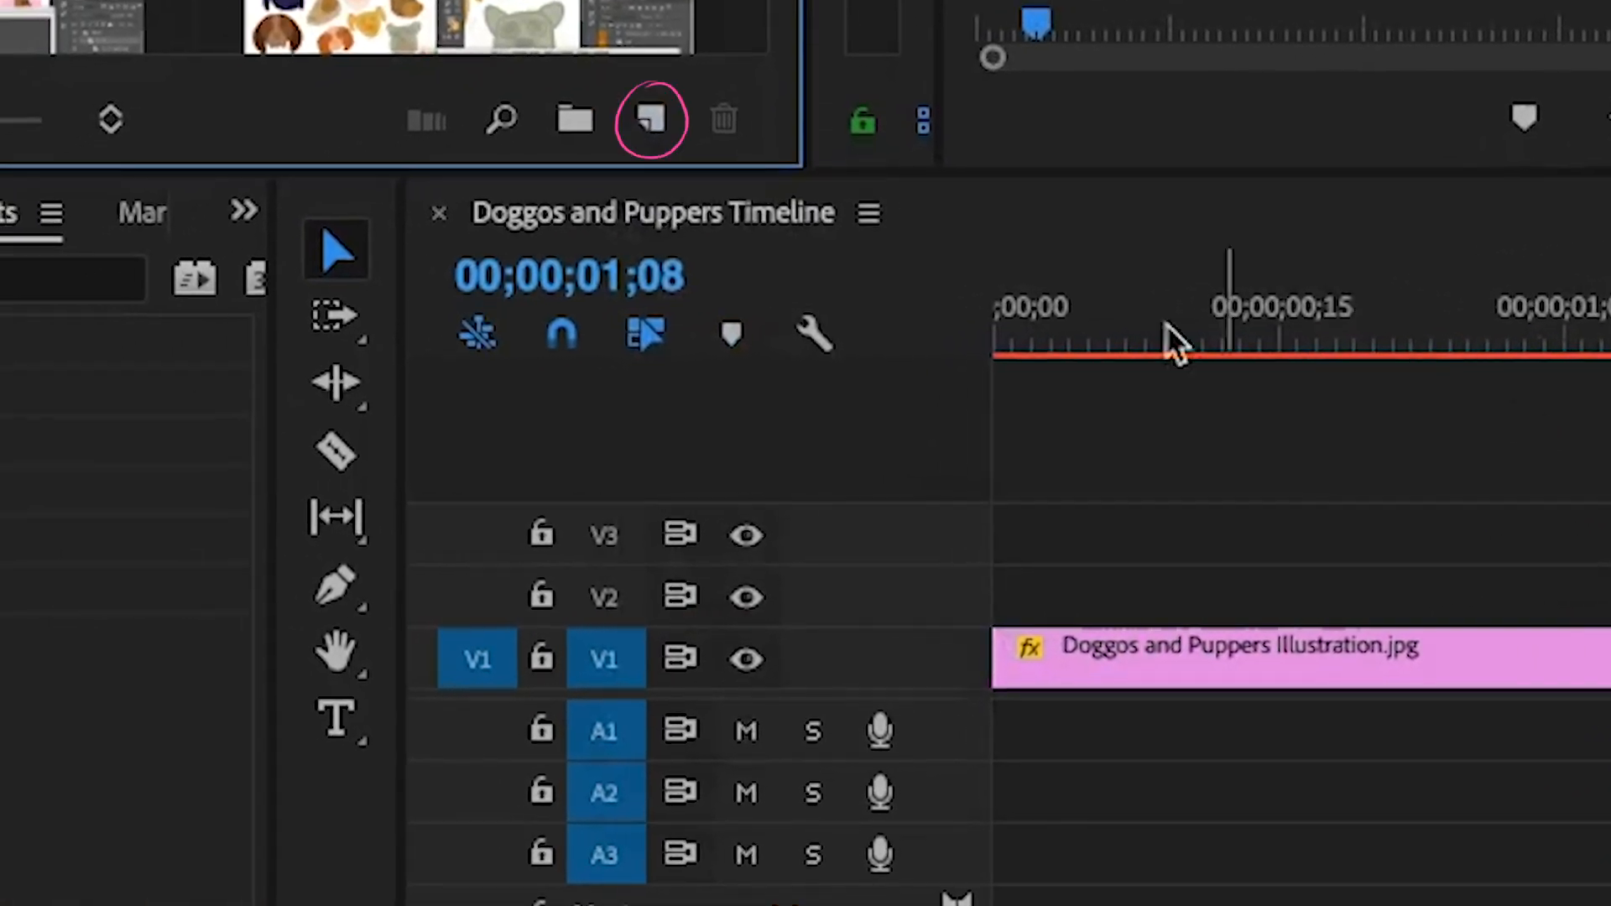
Make a white Color Matte named 'White' from the Project panel's New Item menu.
{"action": "left_click", "coordinate": [650, 119]}
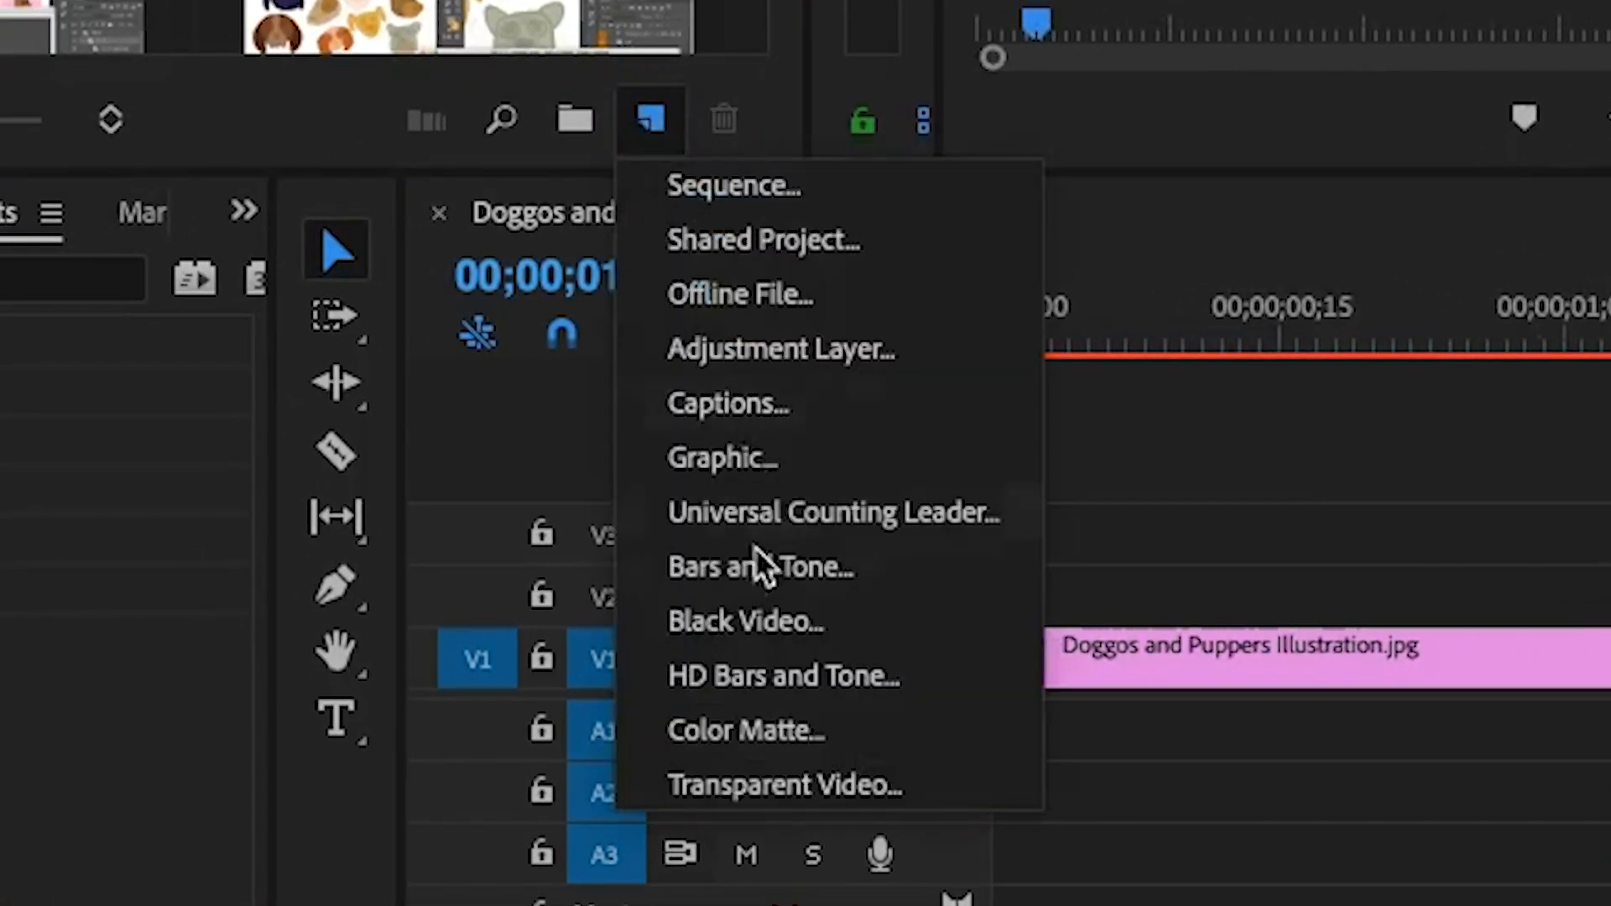
{"action": "left_click", "coordinate": [746, 729]}
{"action": "type", "text": "Whi"}
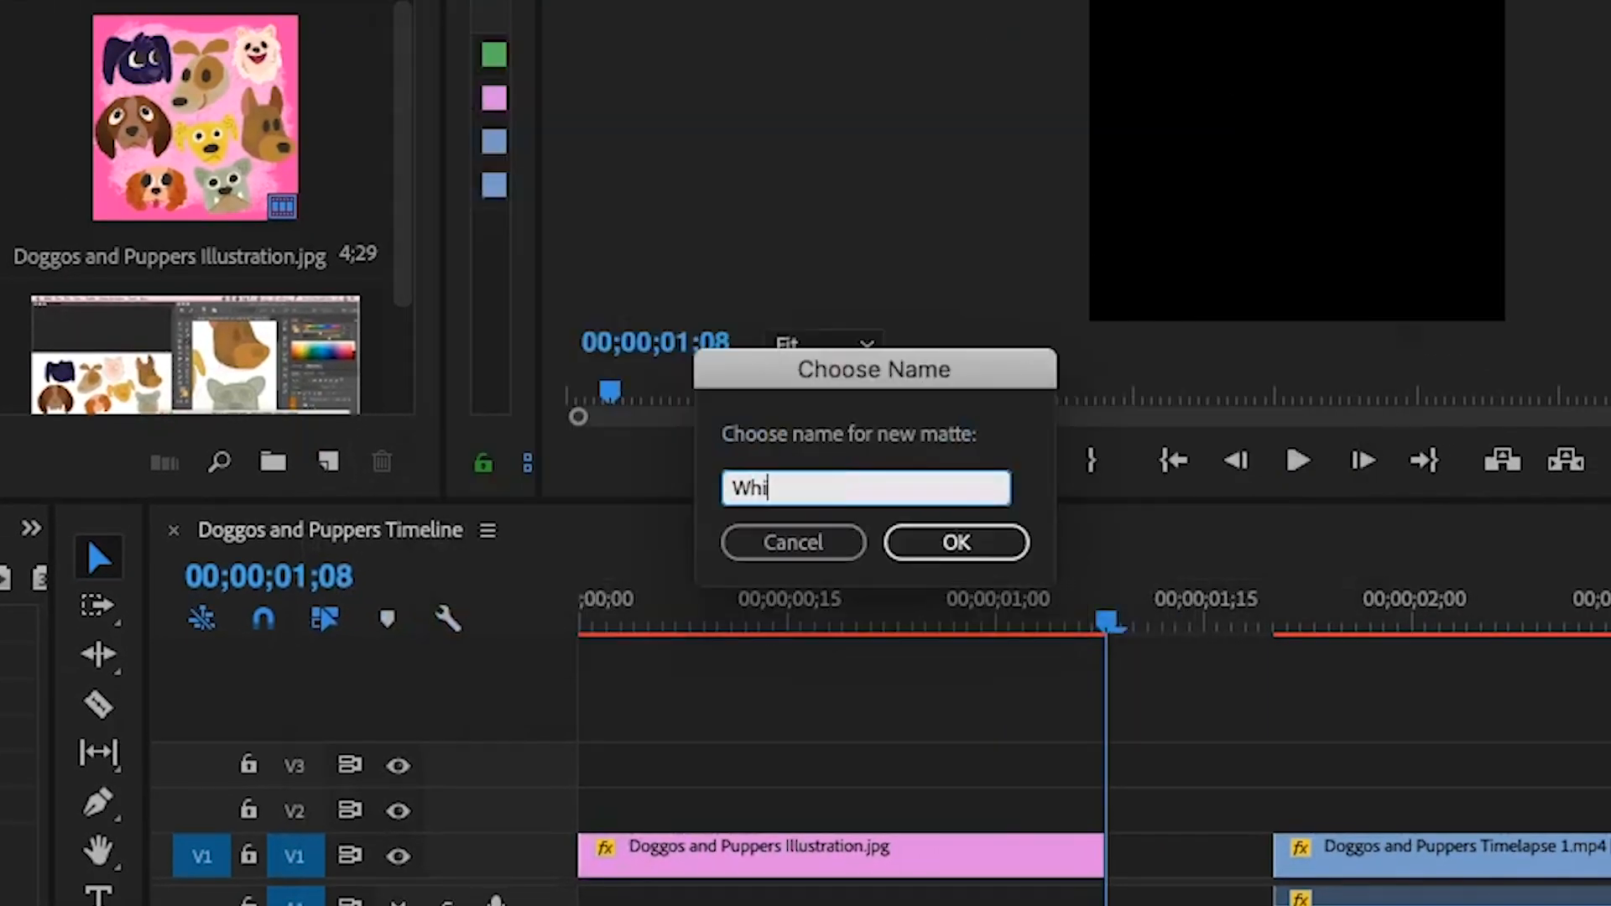
{"action": "left_click", "coordinate": [955, 541]}
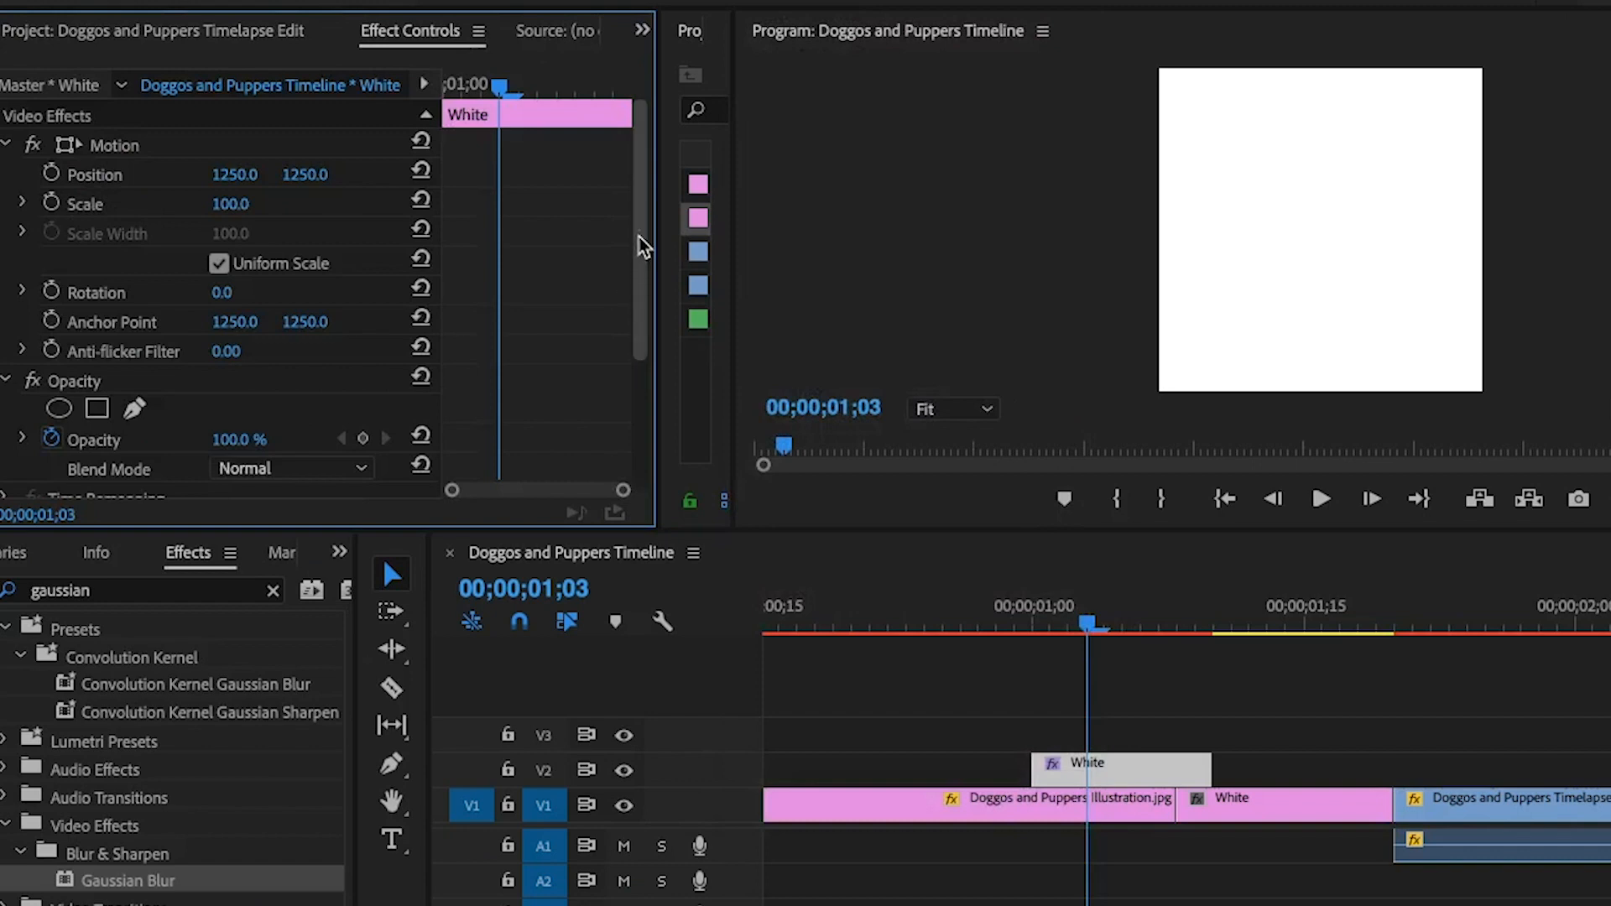
Drag the White matte onto V2, overlapping the end of the illustration clip.
{"action": "scroll", "scroll_direction": "down", "scroll_amount": 3}
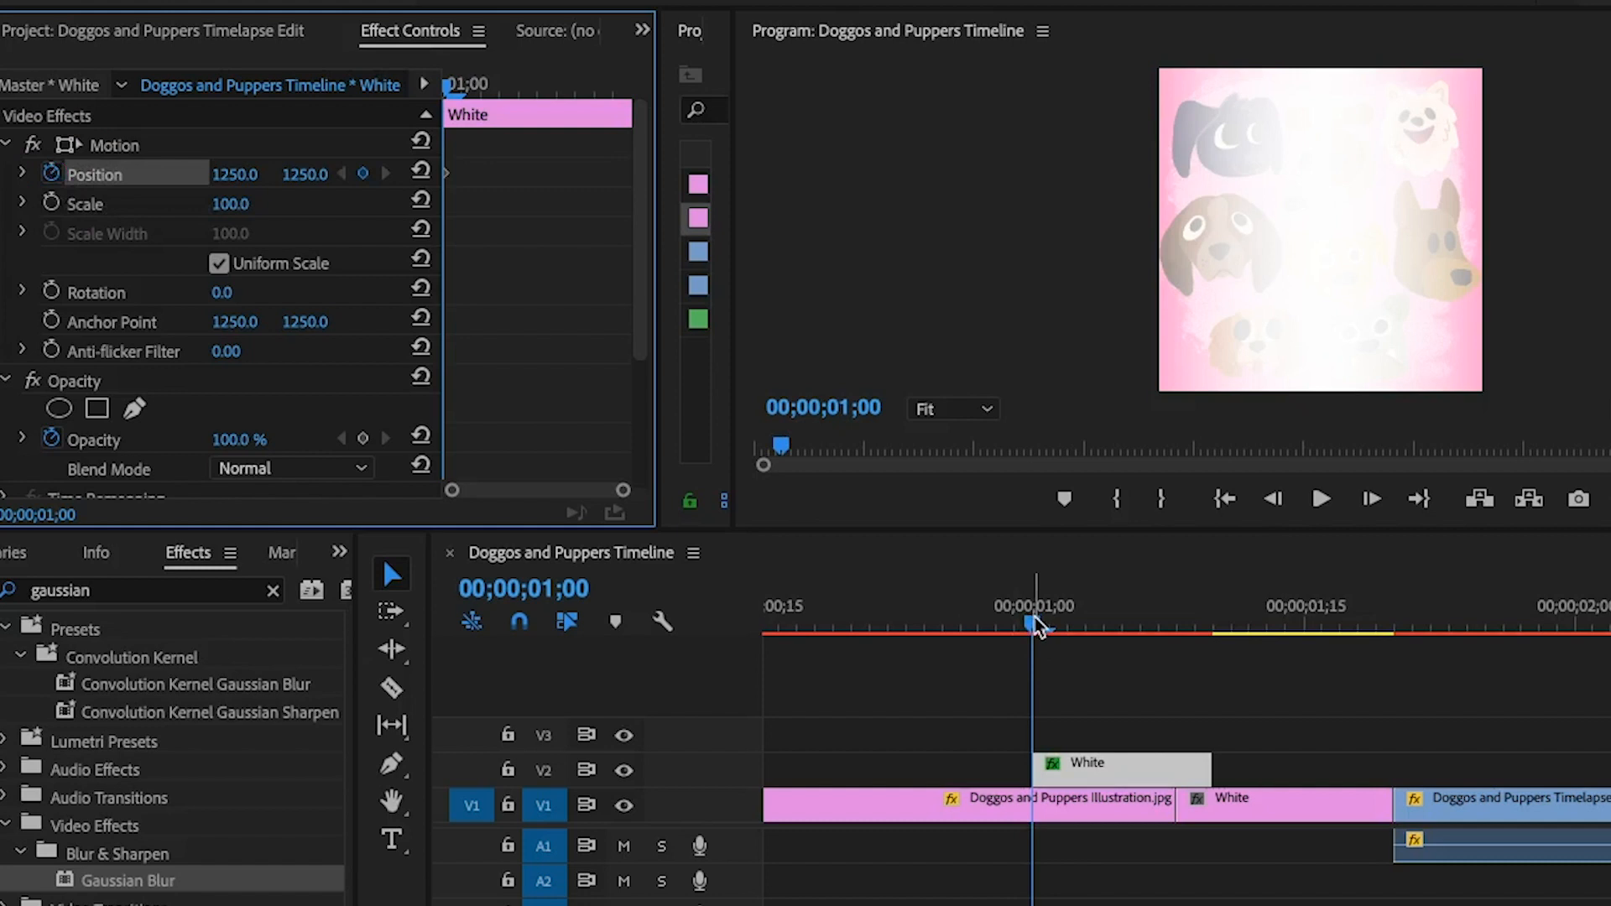
Add a Position keyframe at the matte's first frame and set its X value to 2500.
{"action": "left_click_drag", "start_coordinate": [1035, 623], "coordinate": [1219, 624]}
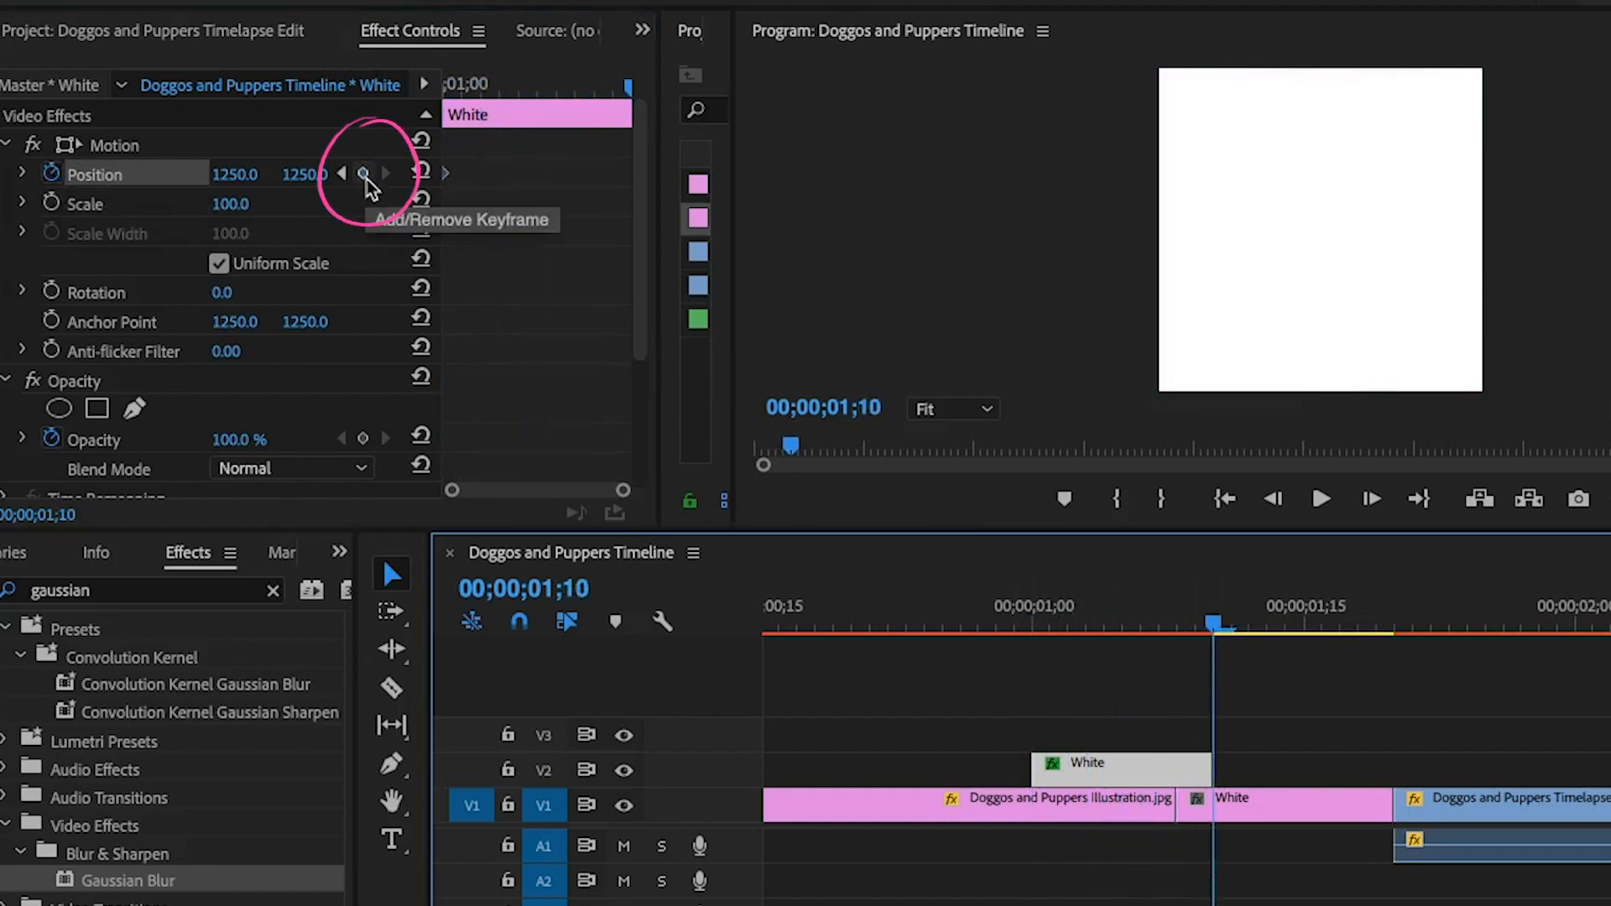
{"action": "left_click", "coordinate": [362, 172]}
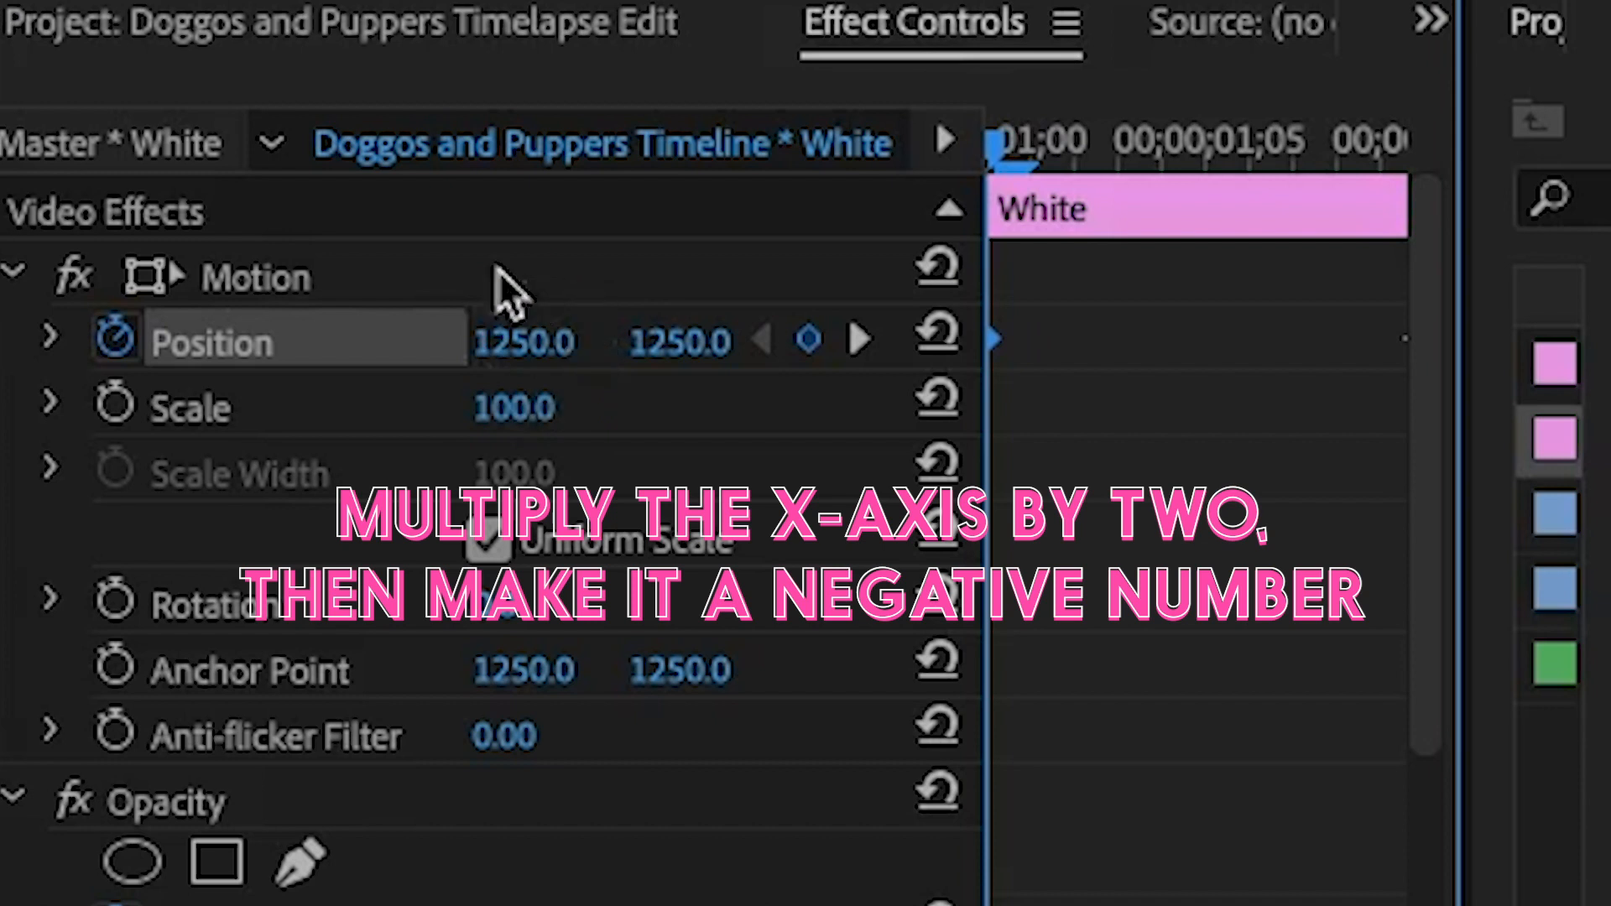
{"action": "mouse_move", "coordinate": [591, 401]}
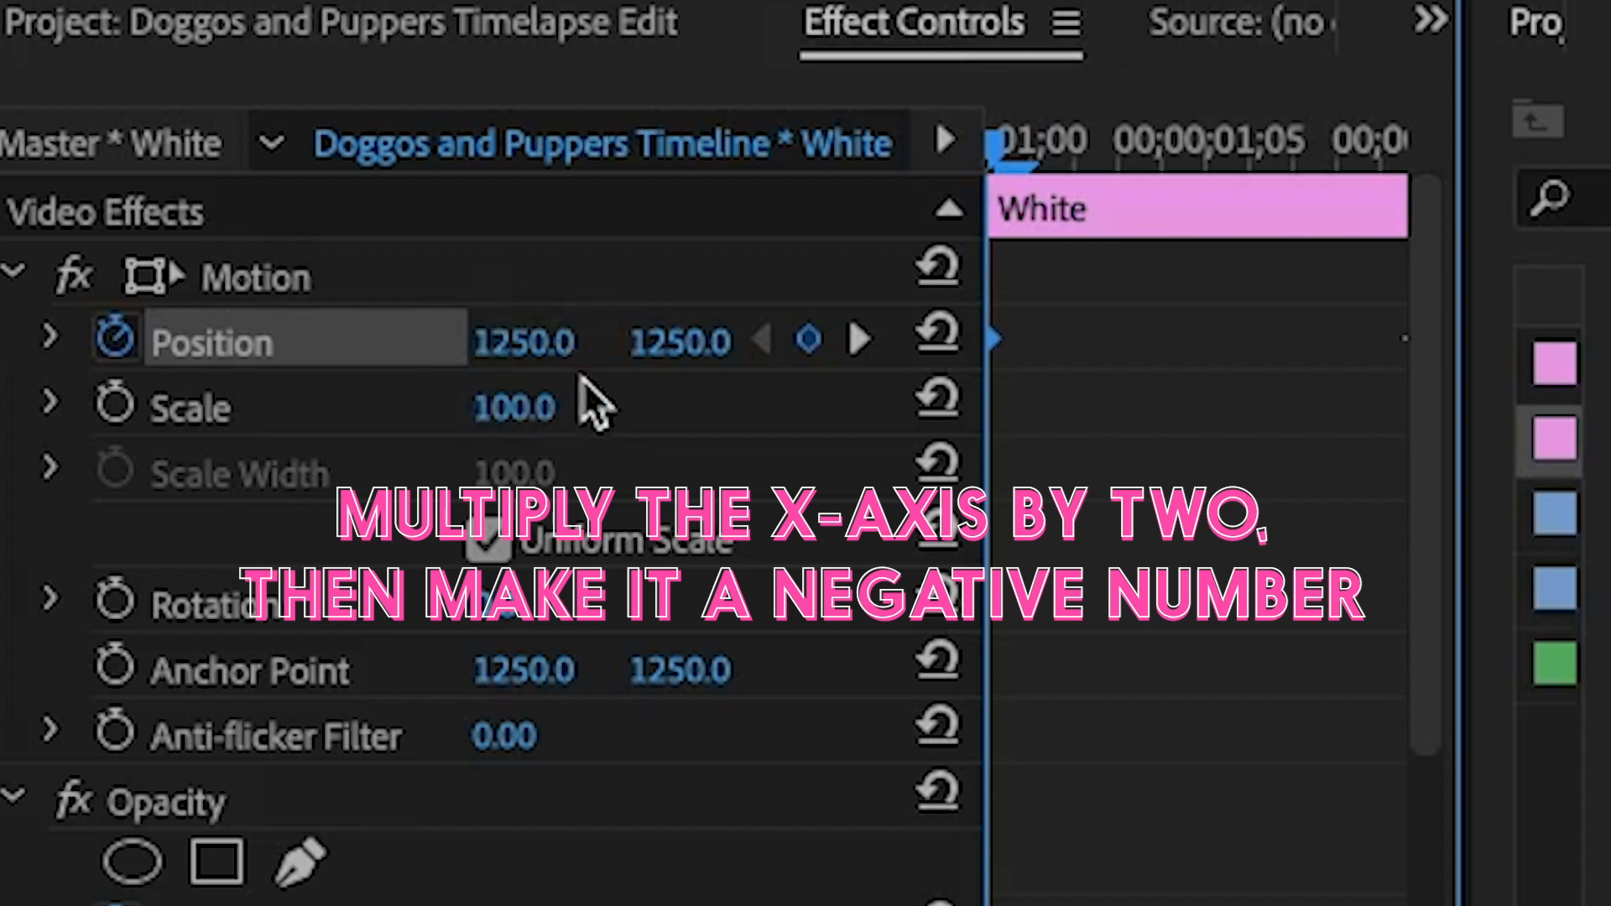
{"action": "double_click", "coordinate": [524, 340]}
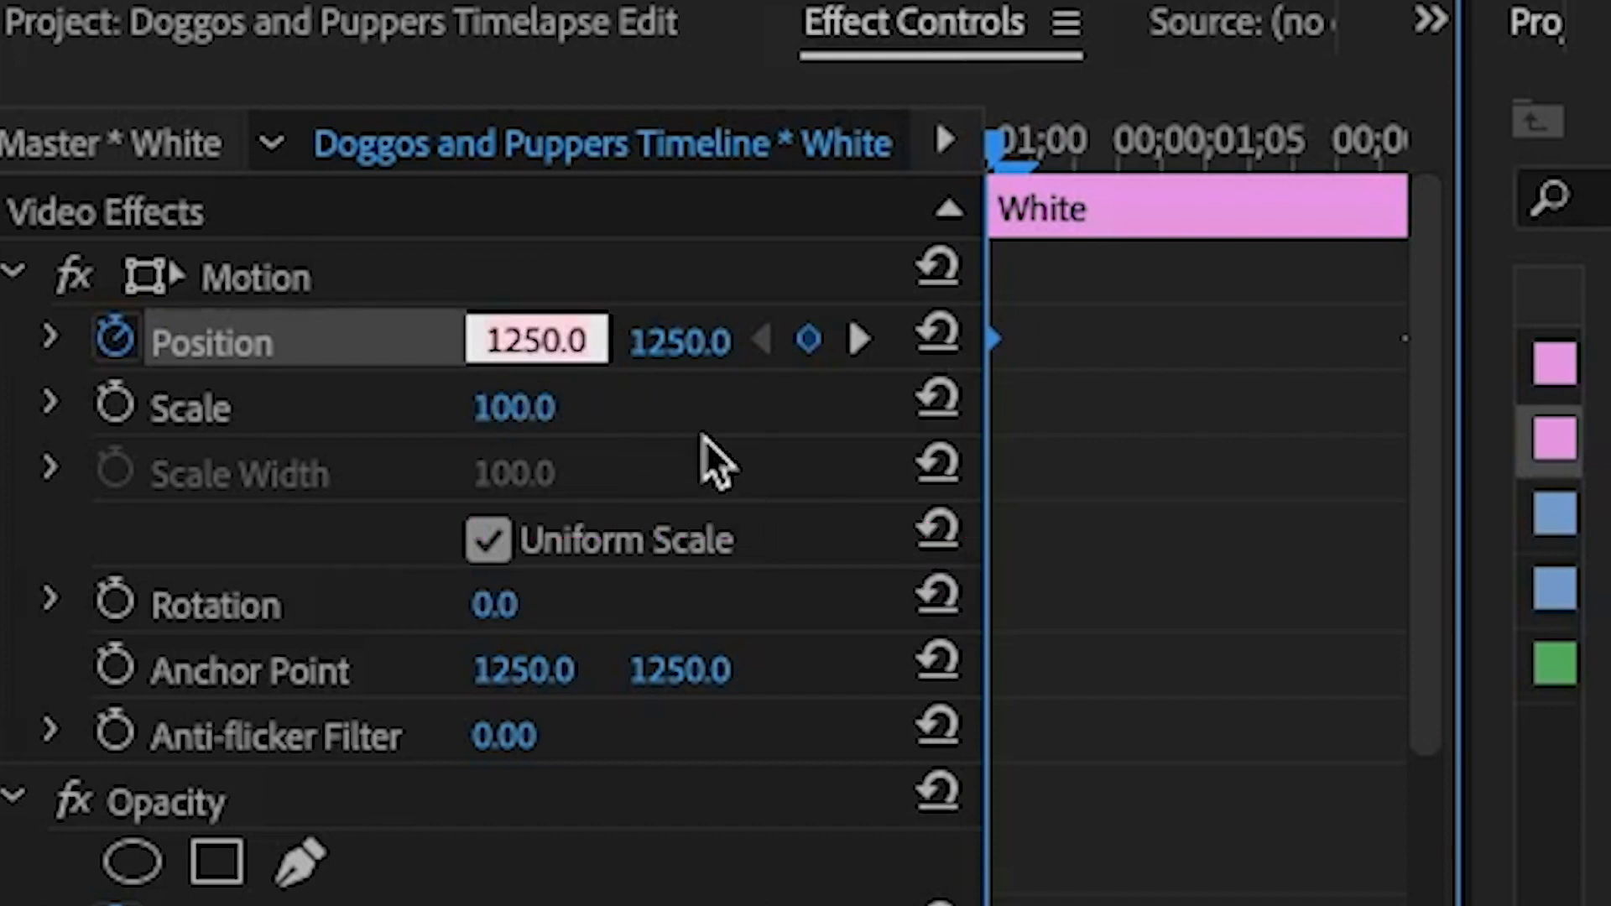
{"action": "type", "text": "2500"}
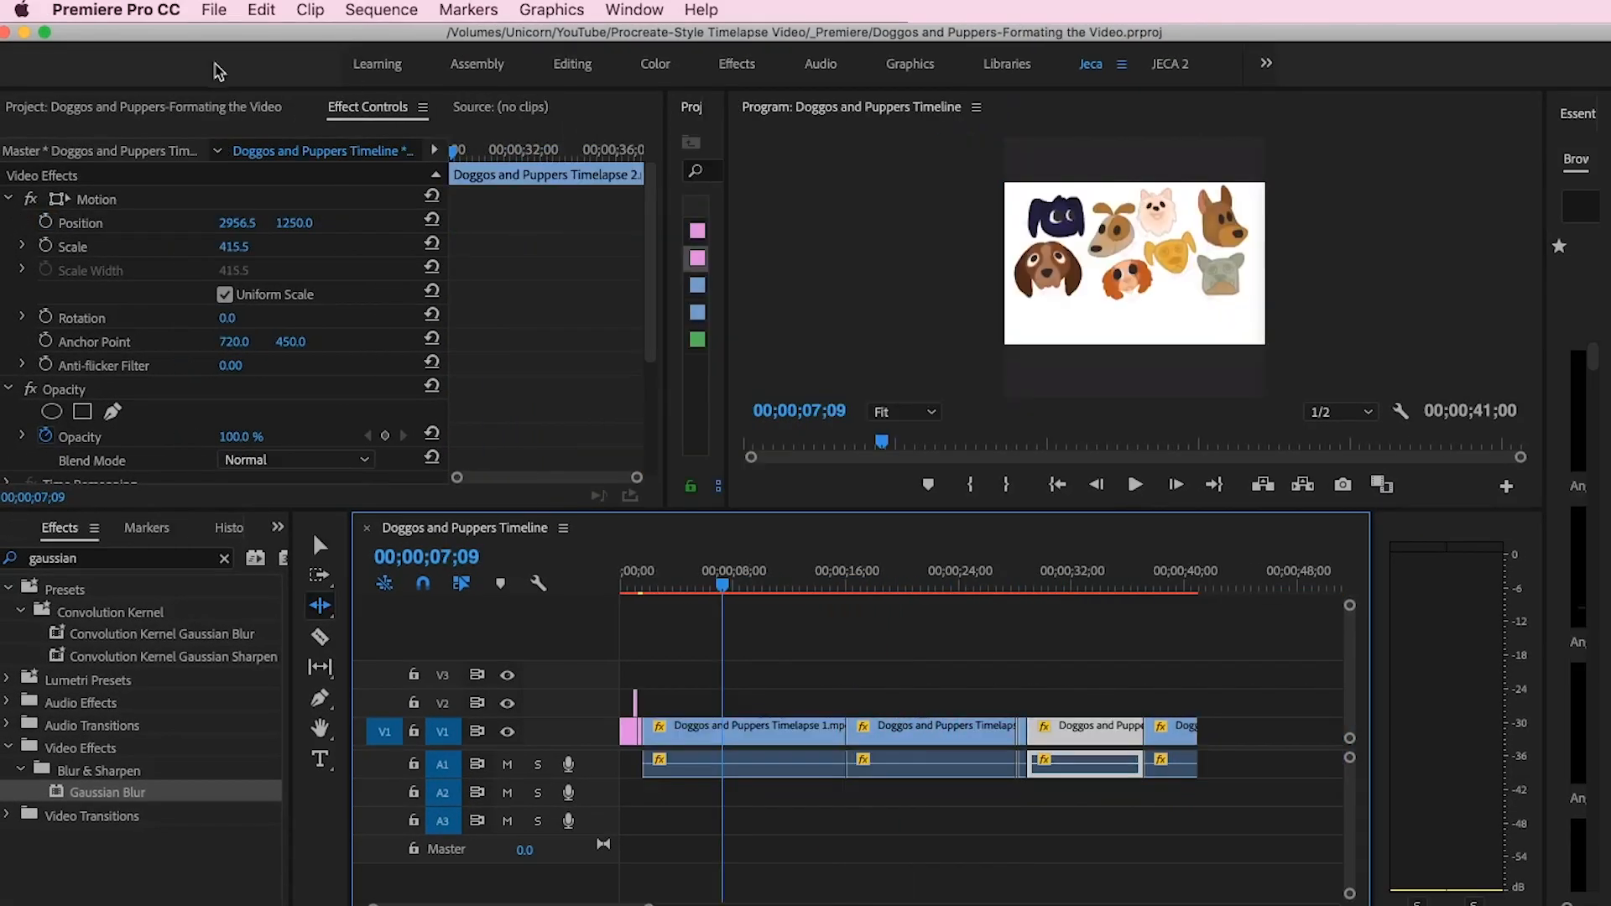
Open the File menu to reach the Export commands for the sequence.
{"action": "left_click", "coordinate": [214, 10]}
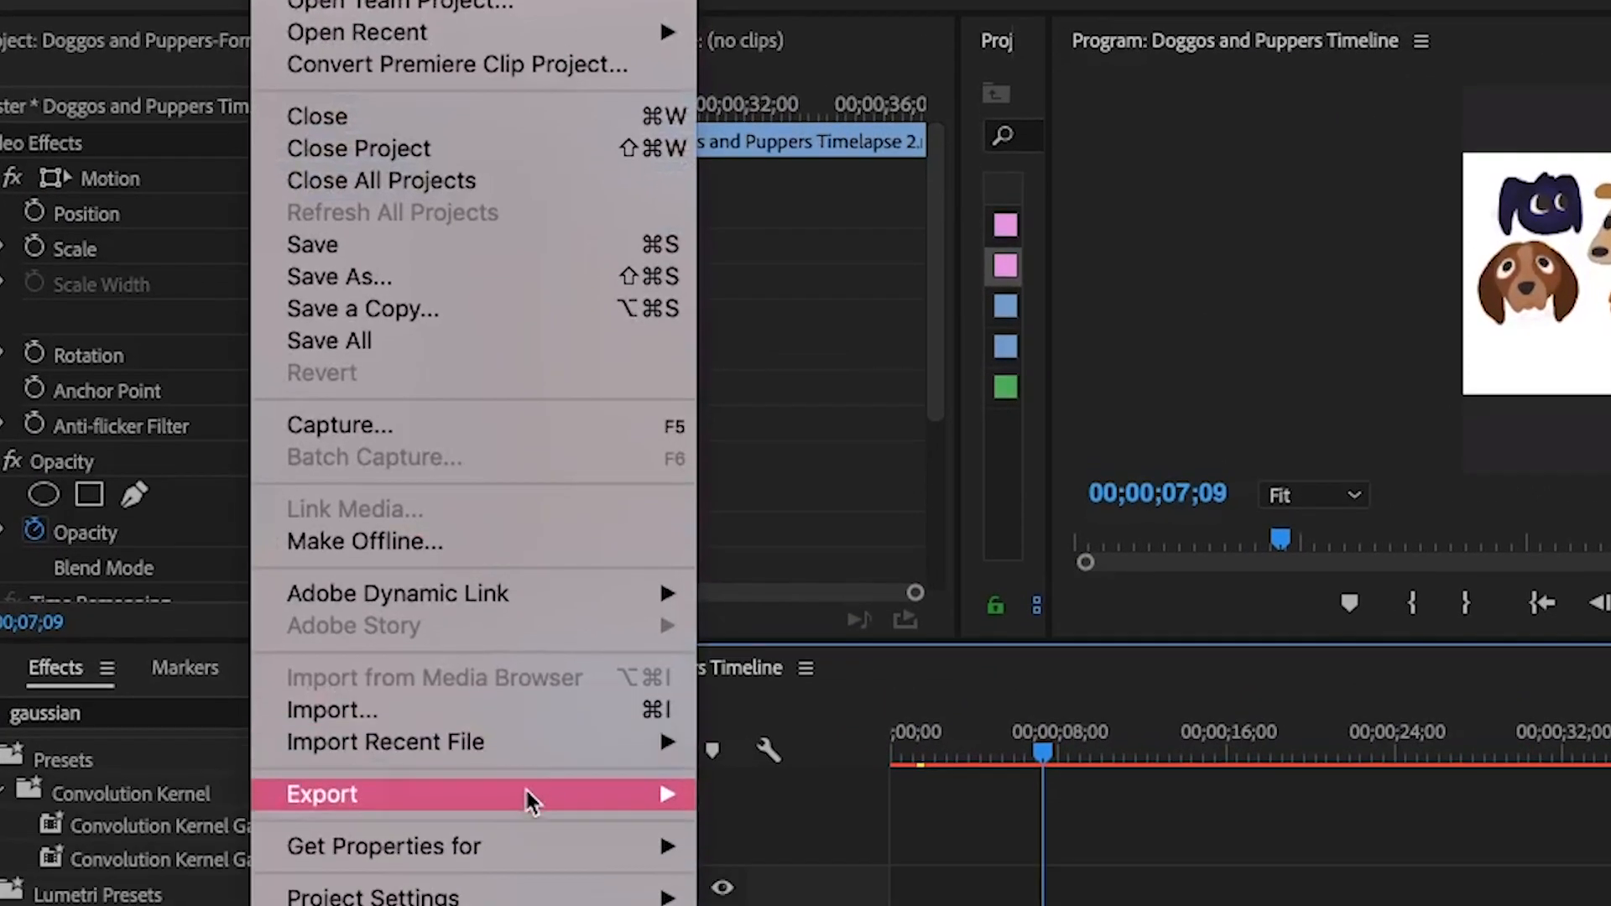